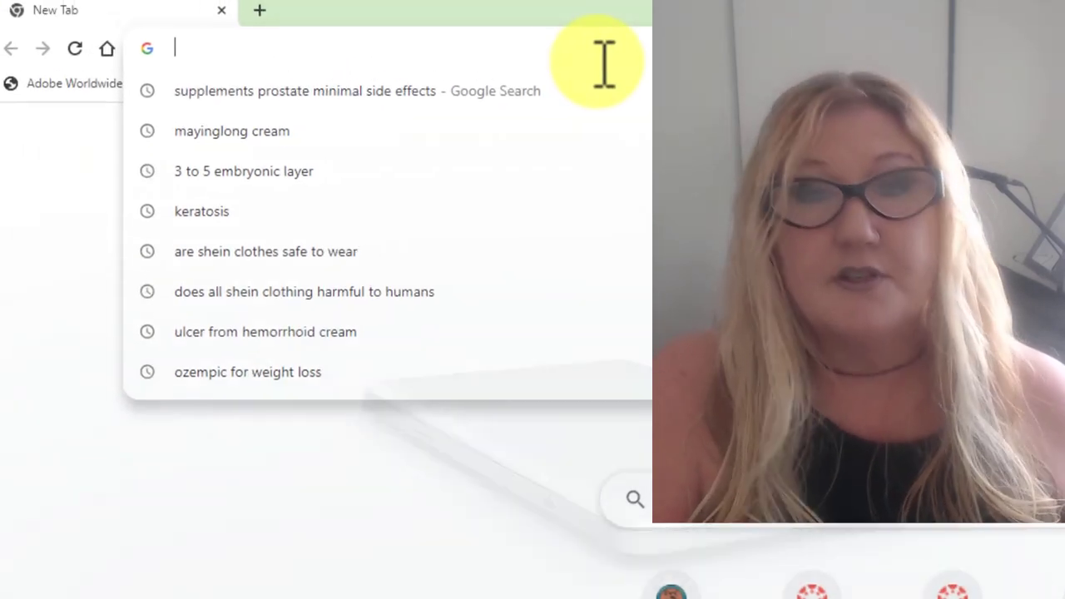
Step: Go to cmccd.edu and log in to the MyCMC faculty portal with saved credentials
type("cmccd.edu")
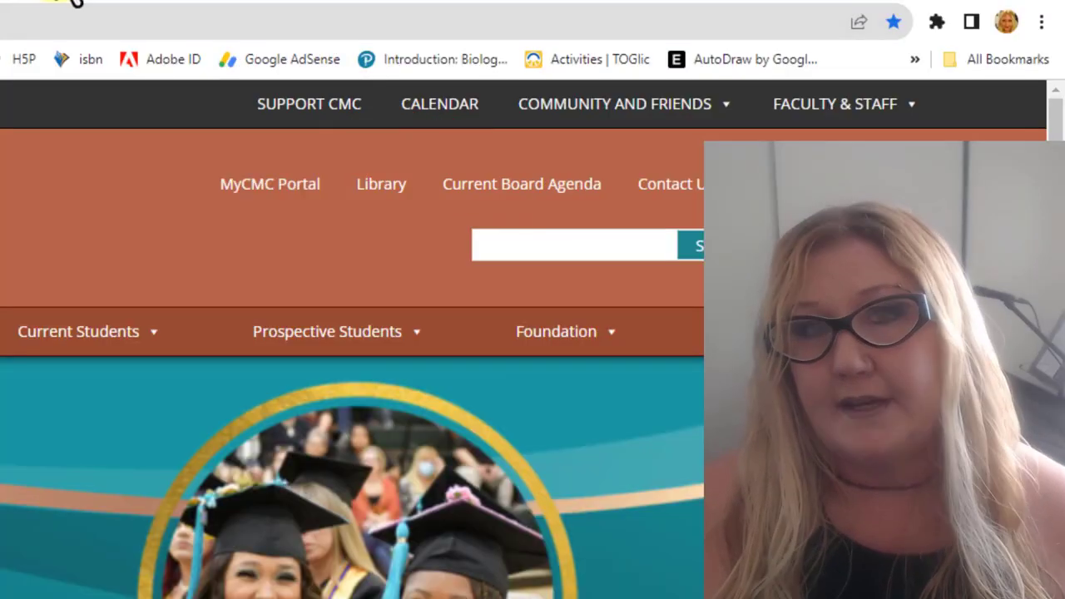
mouse_move(270, 183)
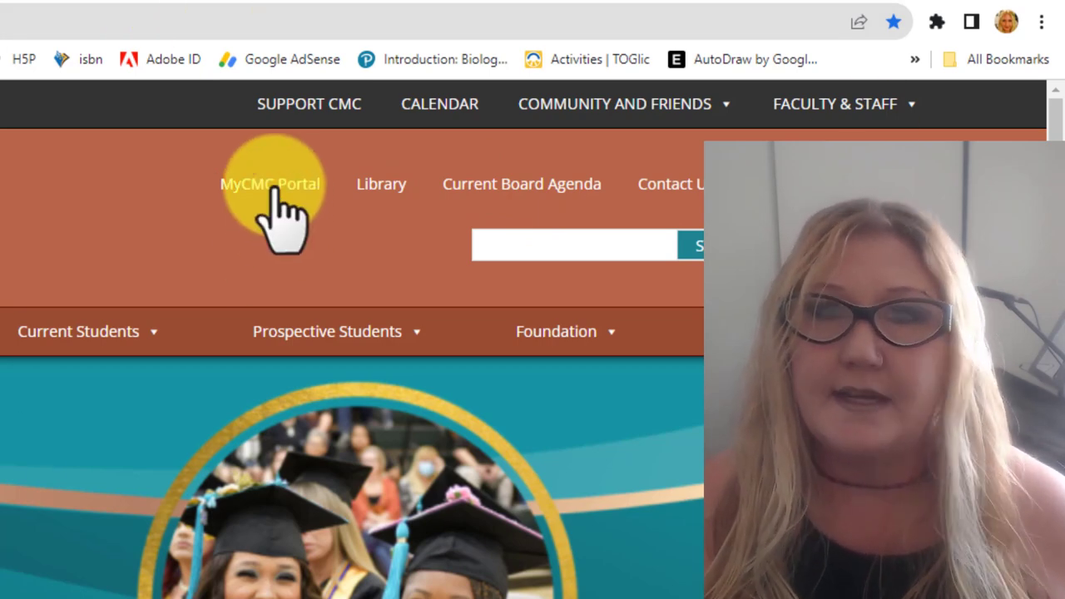
left_click(269, 183)
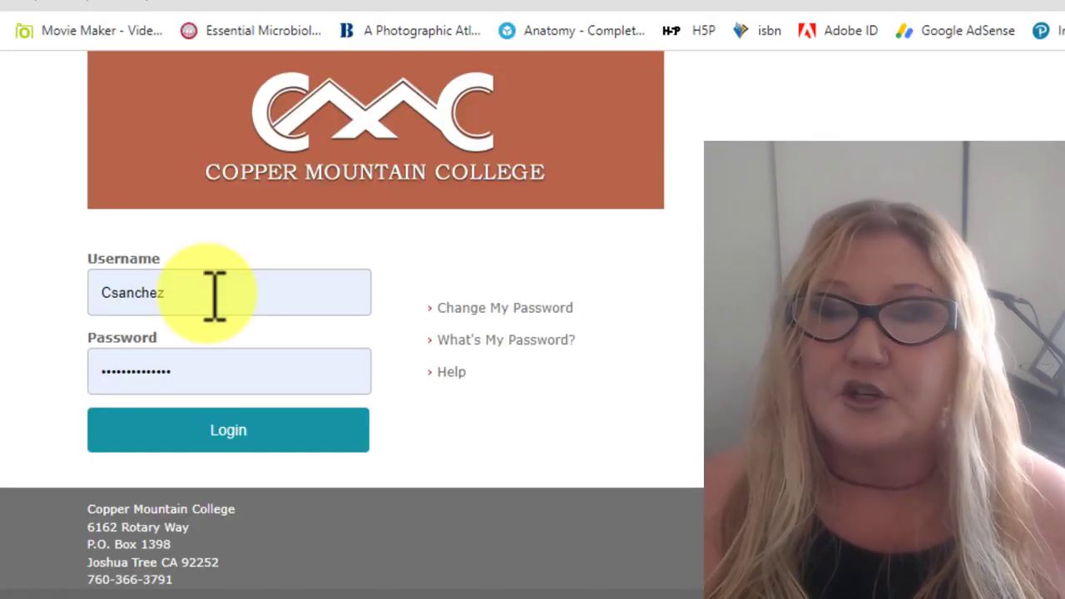
mouse_move(230, 371)
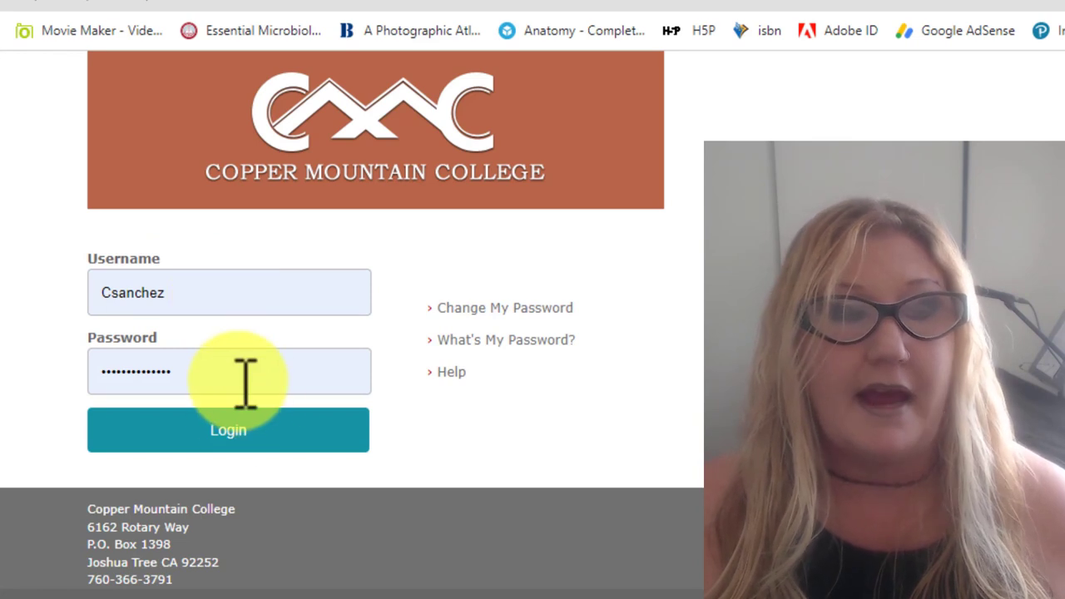
mouse_move(228, 429)
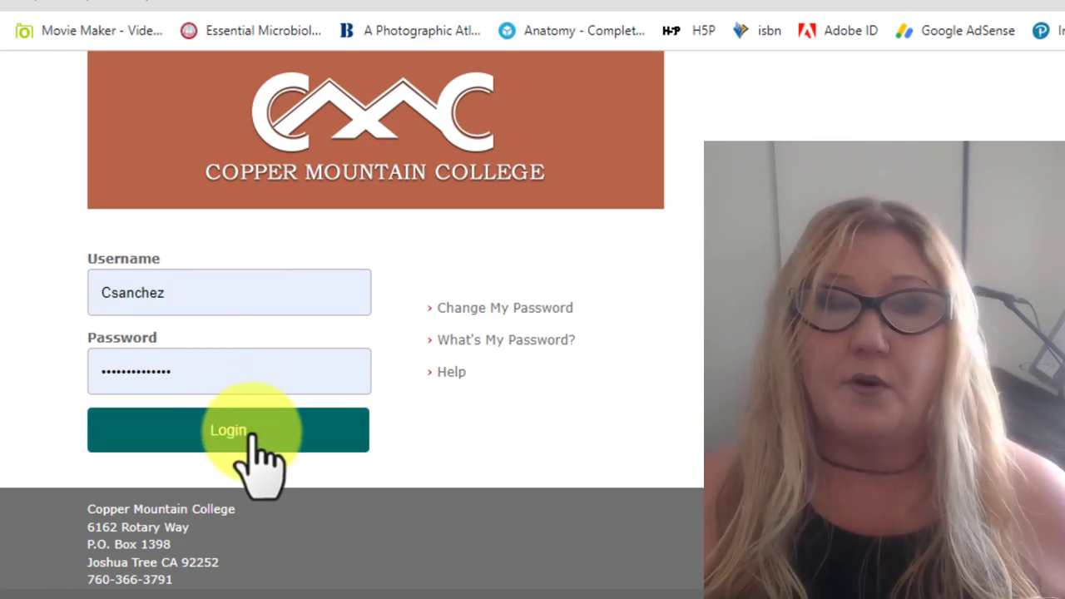
left_click(229, 429)
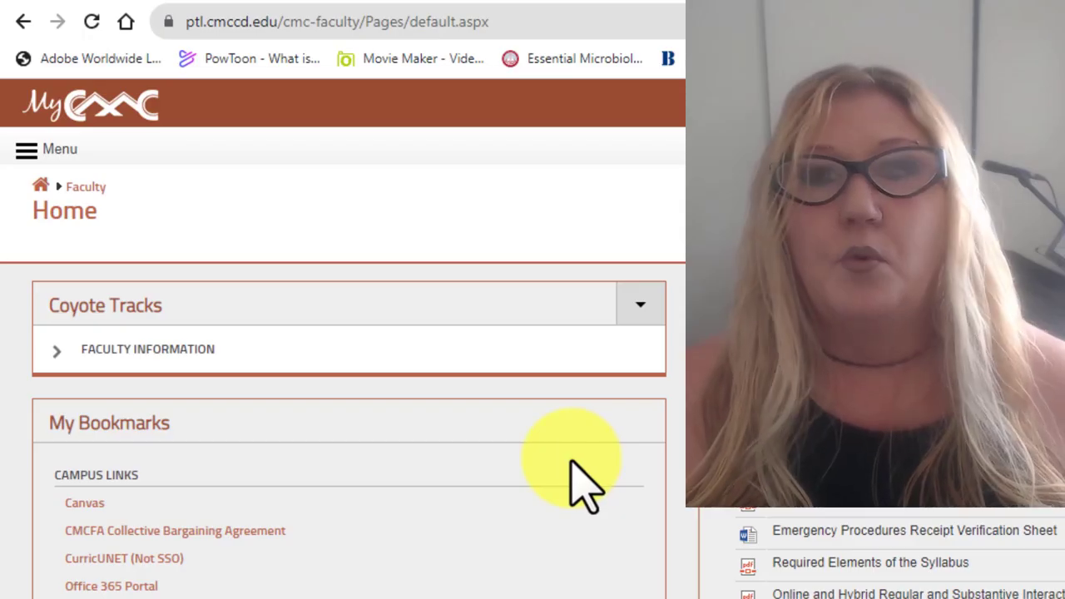
mouse_move(83, 503)
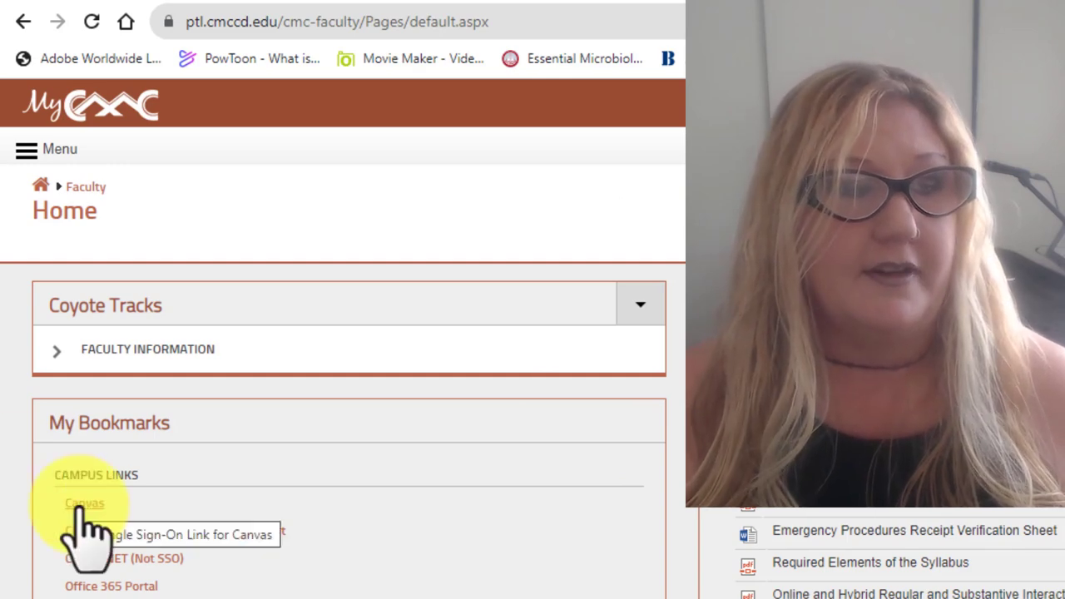
Step: Launch Canvas from the Campus Links bookmarks via single sign-on
left_click(83, 503)
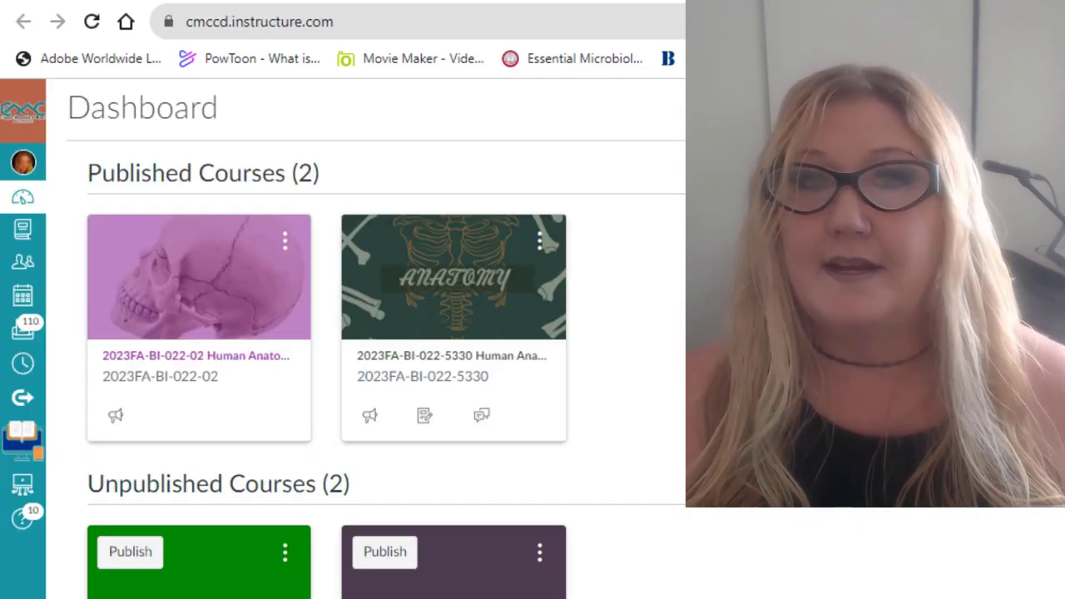
mouse_move(430, 379)
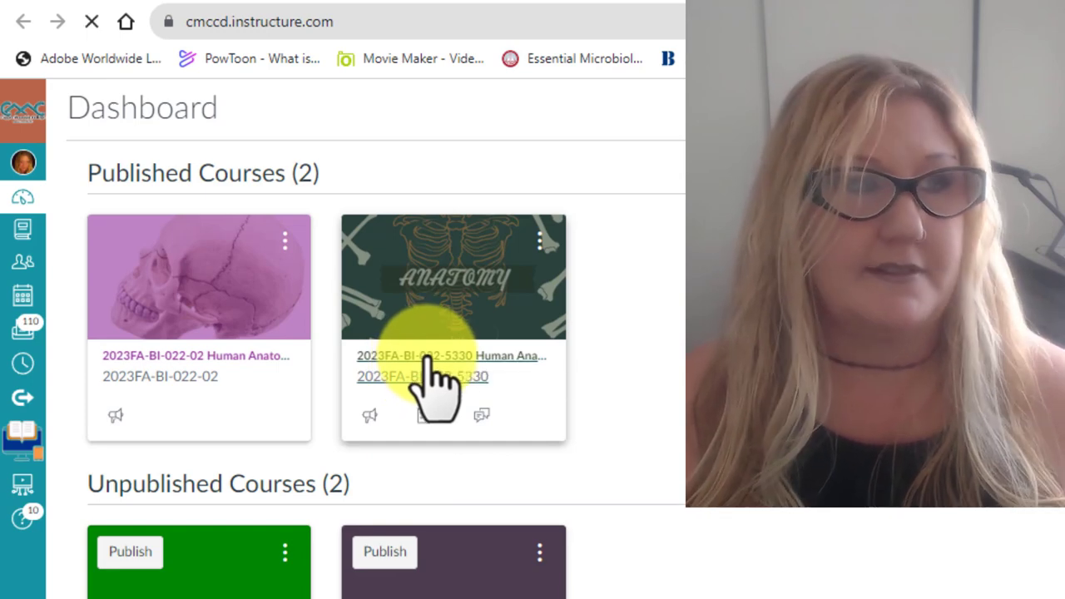
Step: Enter the 2023FA-BI-022-5330 Human Anatomy course from the dashboard card
left_click(433, 356)
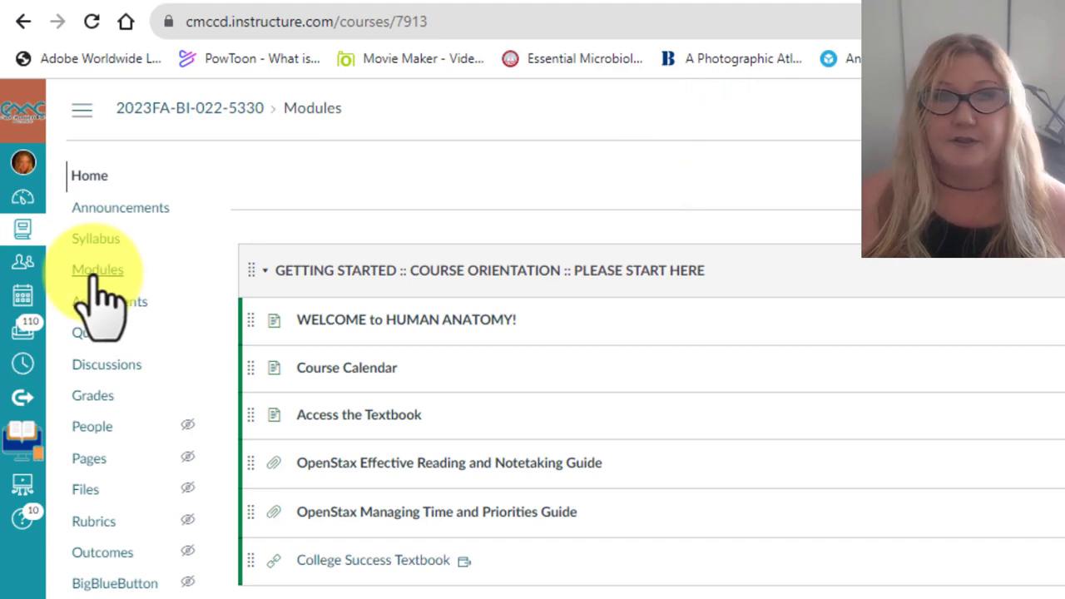
mouse_move(90, 176)
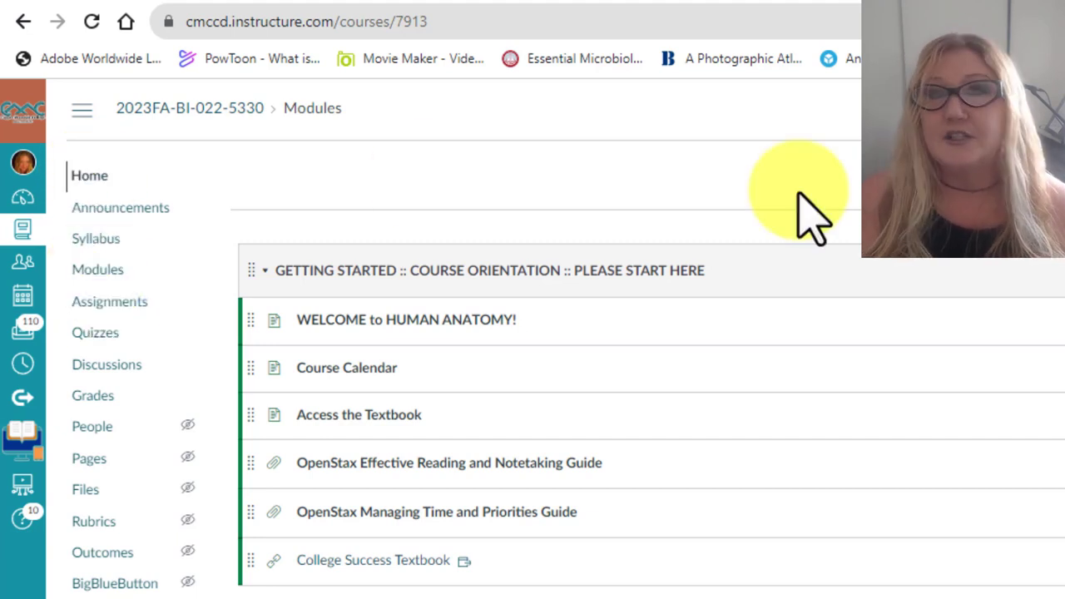
mouse_move(449, 292)
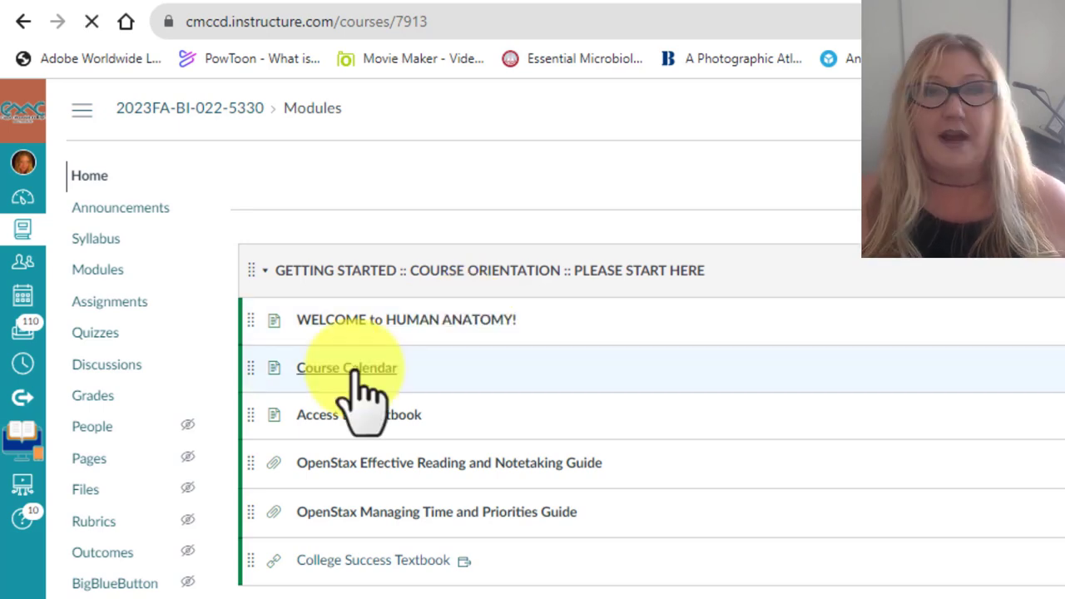
Step: View the Course Calendar and read the weekly lecture and lab schedule down to Finals Week
left_click(346, 368)
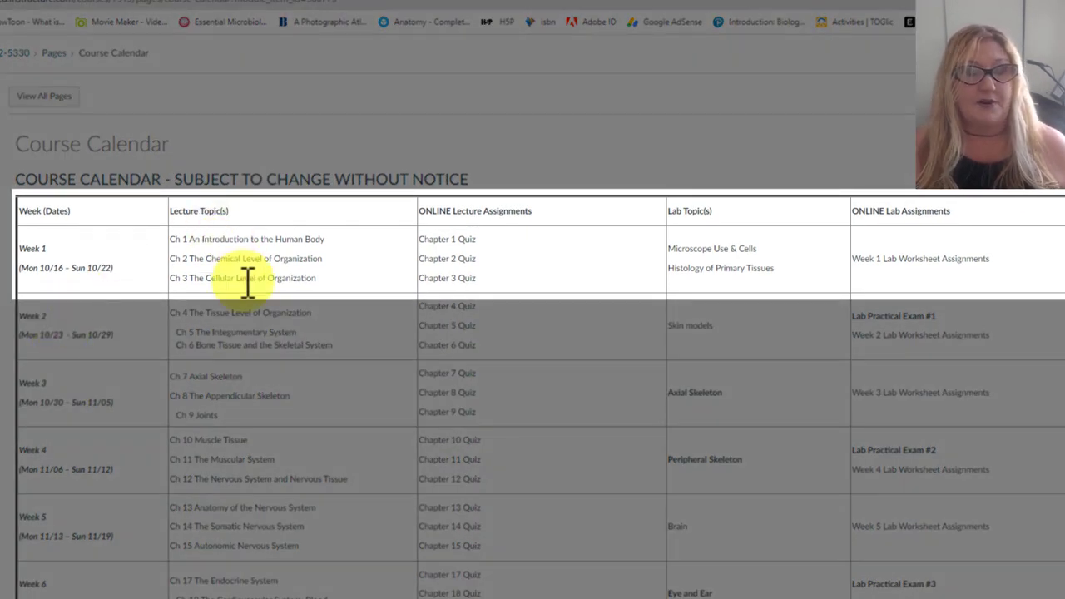
mouse_move(802, 258)
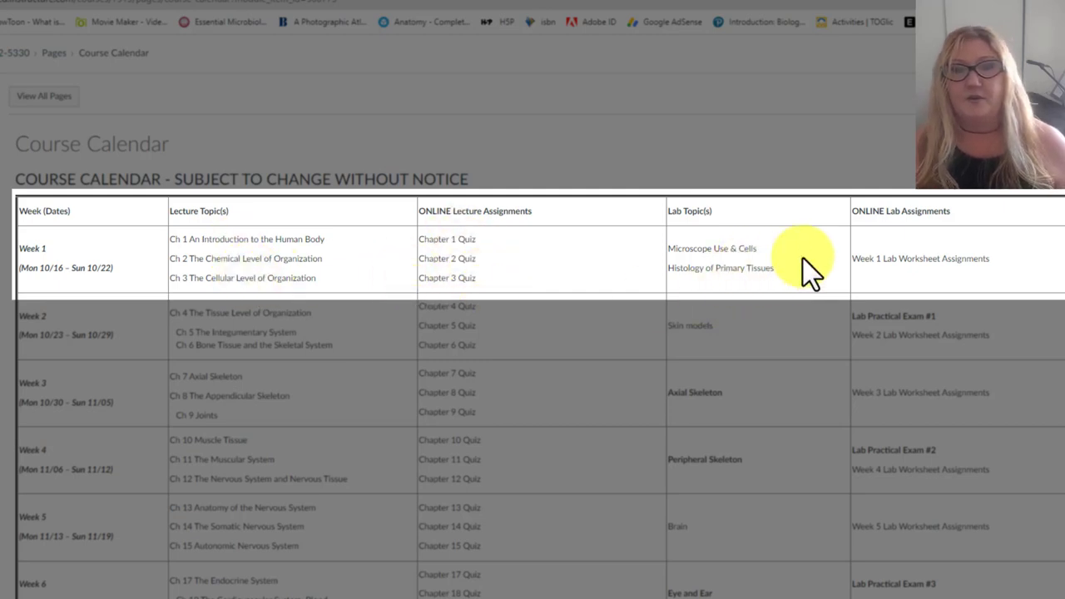
mouse_move(774, 296)
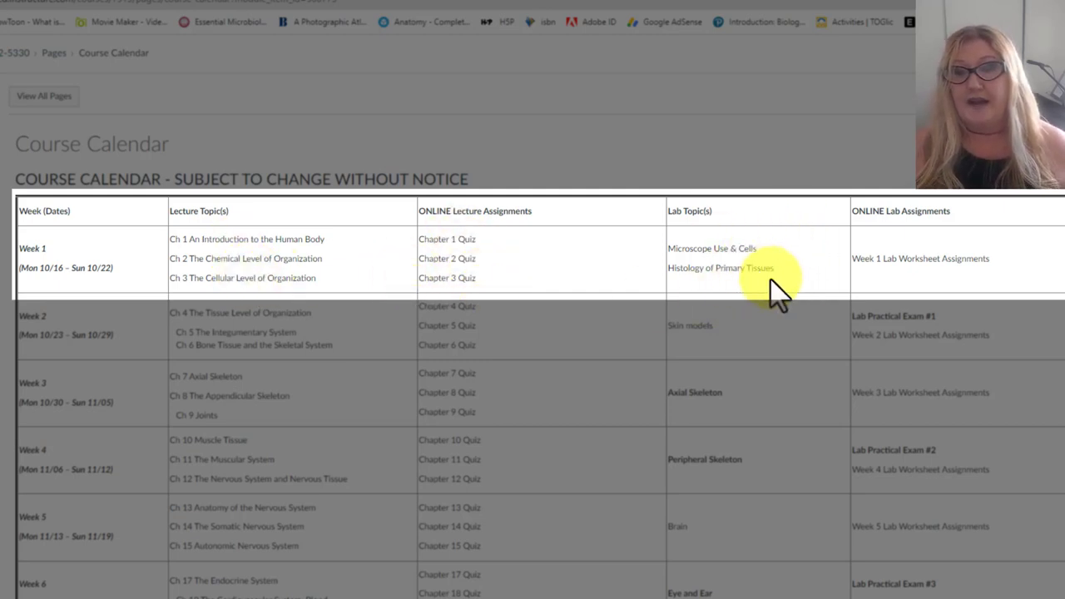
mouse_move(999, 266)
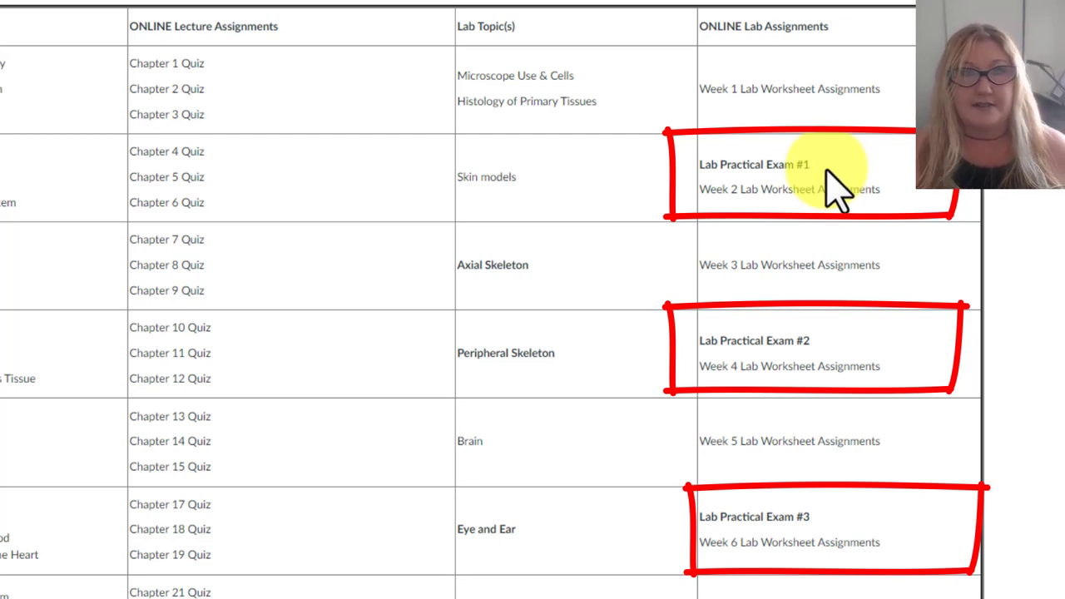
scroll("down", 3)
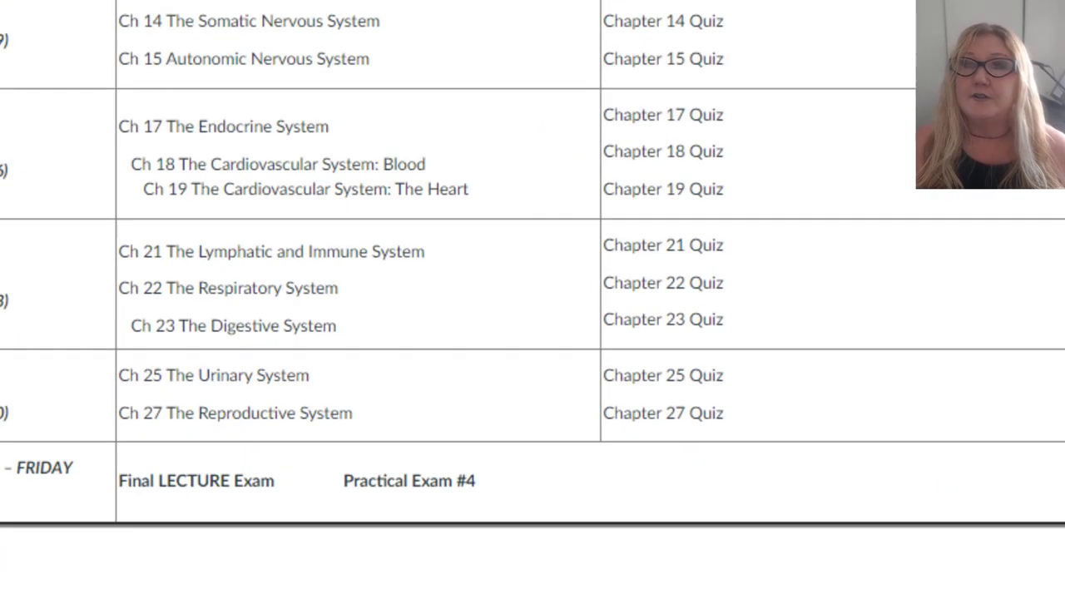
scroll("down", 3)
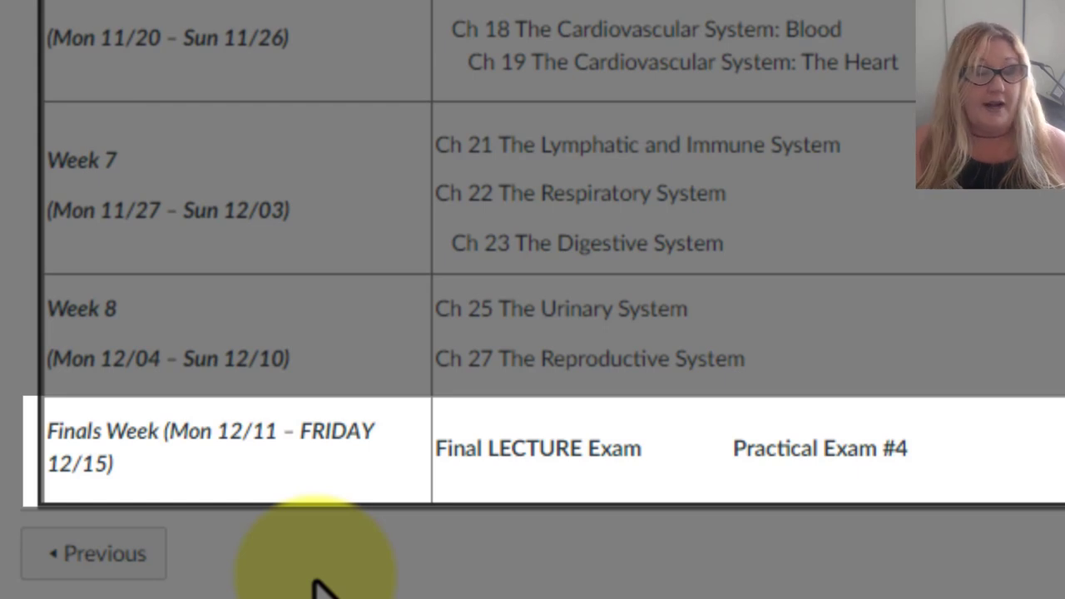
mouse_move(316, 574)
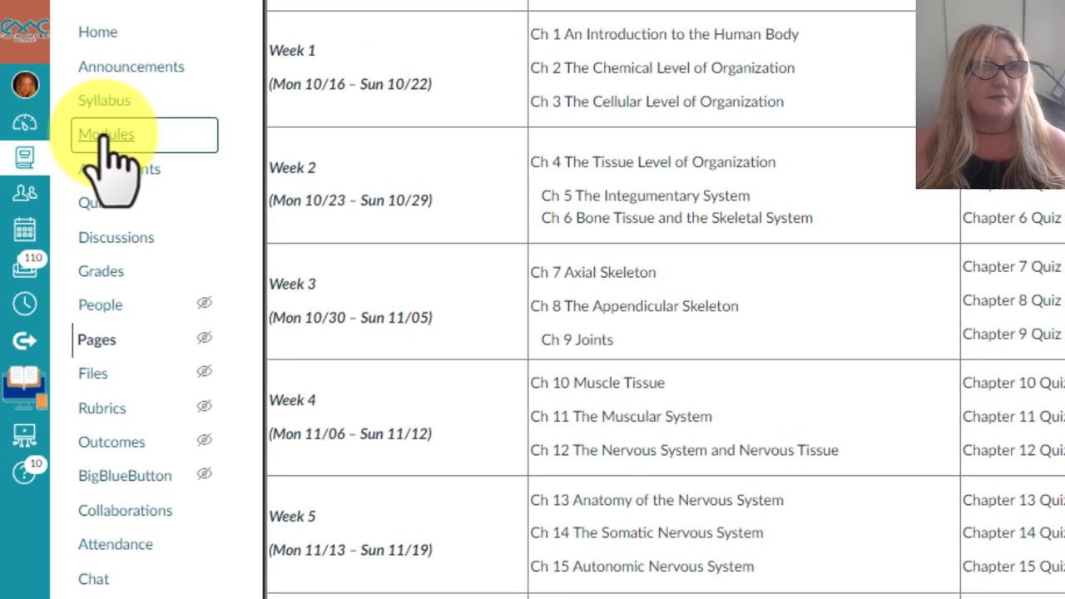
Step: Review the Access the Textbook page's OpenStax links, then continue to the Effective Reading and Notetaking Guide
left_click(107, 135)
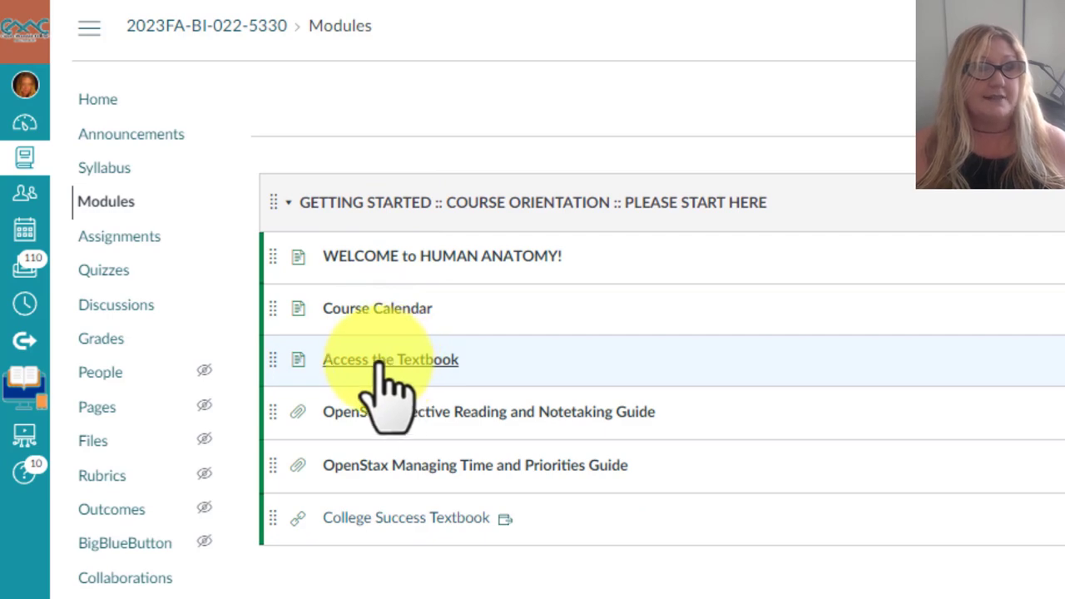
left_click(390, 359)
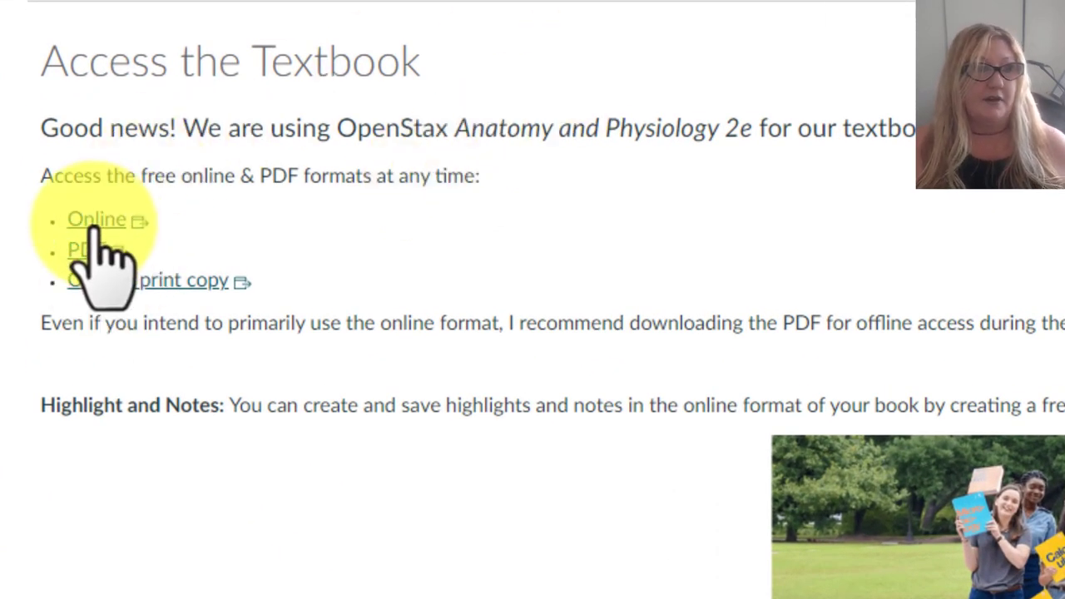
mouse_move(96, 283)
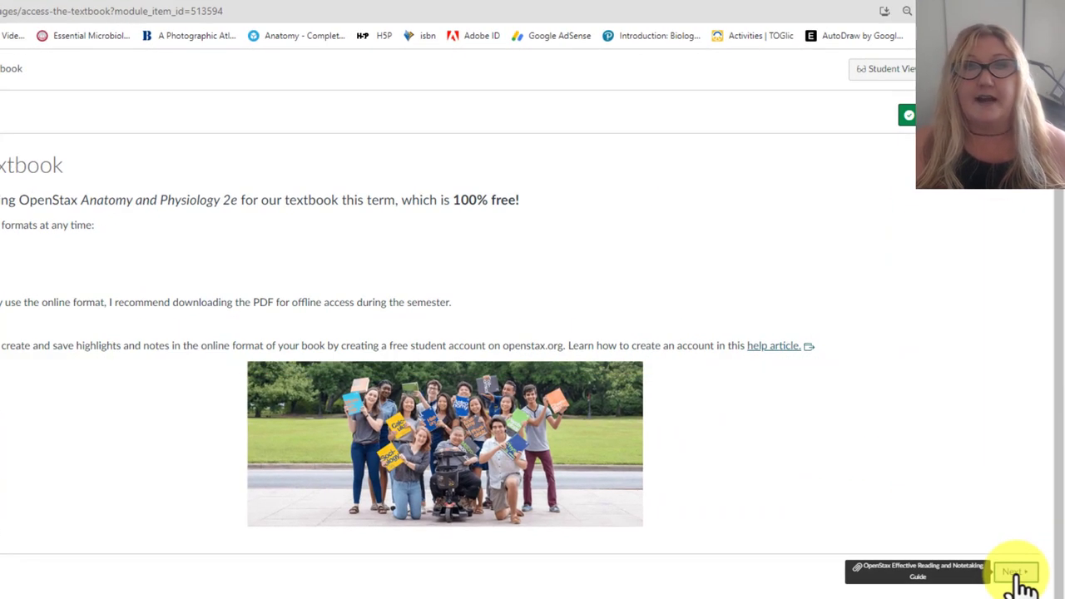
left_click(1015, 572)
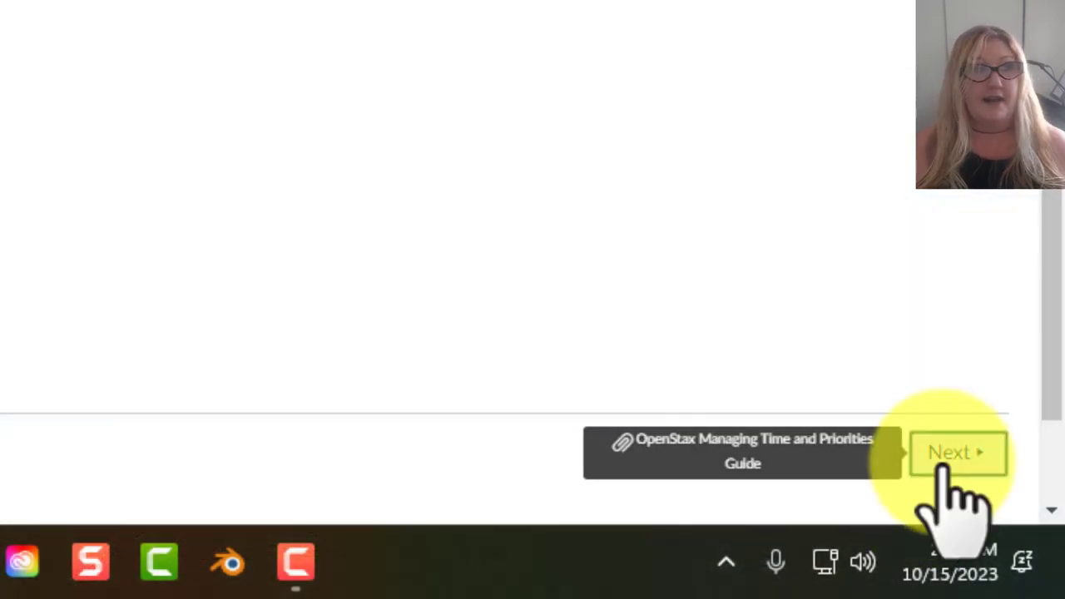
Step: Move to the Managing Time and Priorities Guide and download it
left_click(956, 453)
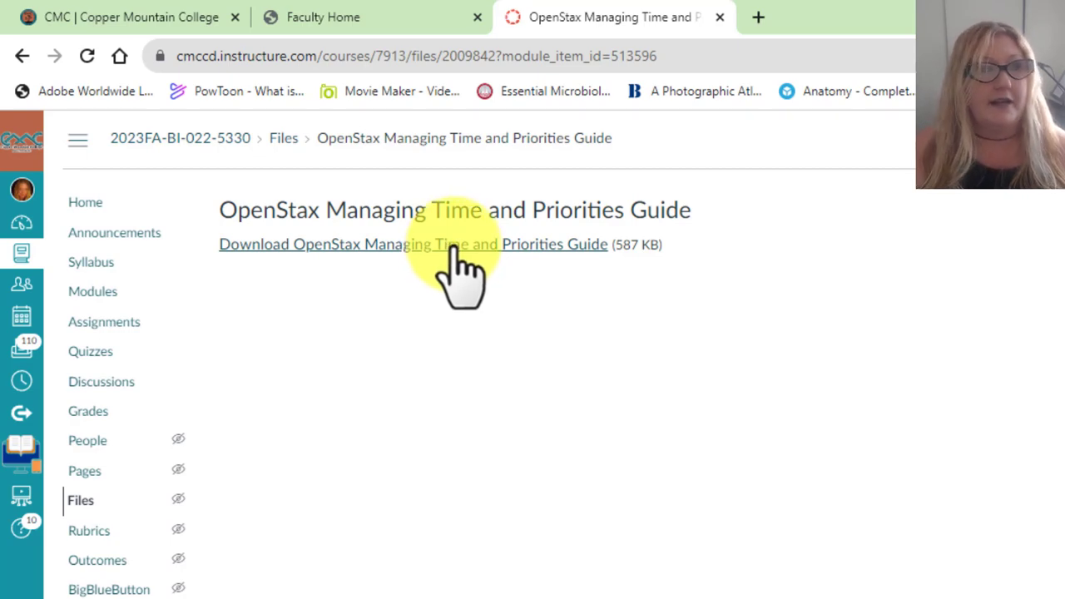
left_click(414, 242)
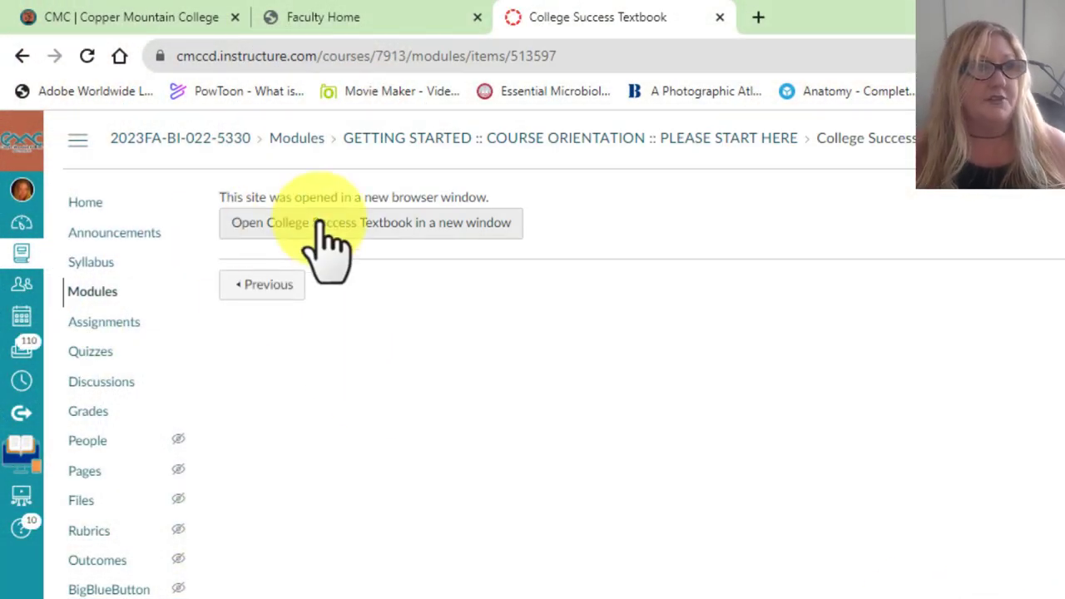
Step: Browse the OpenStax College Success Chapter 1 Exploring College introduction in a new window
left_click(370, 223)
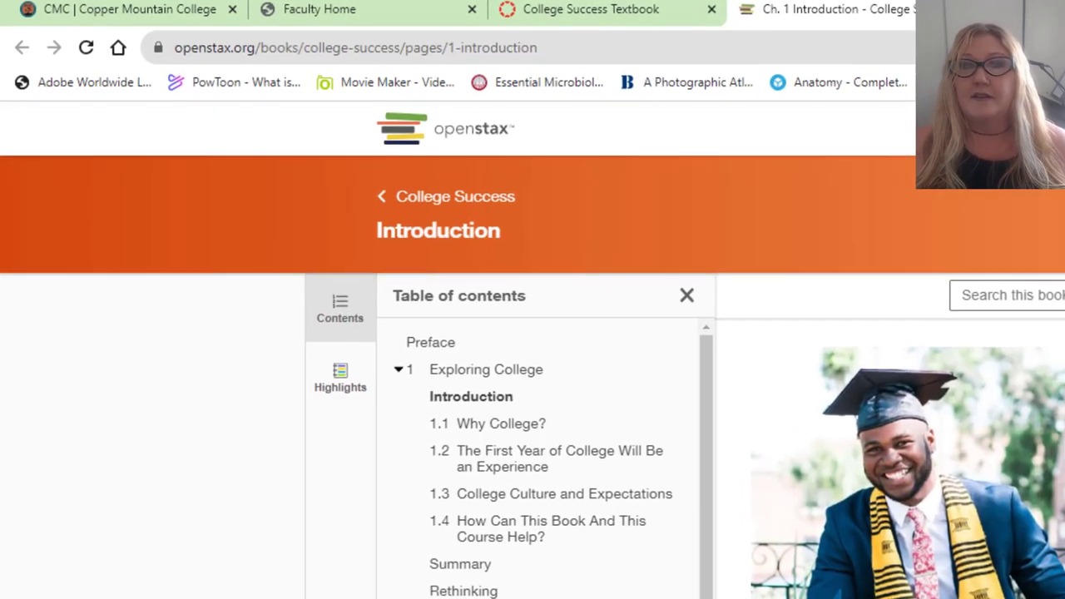
scroll("down", 3)
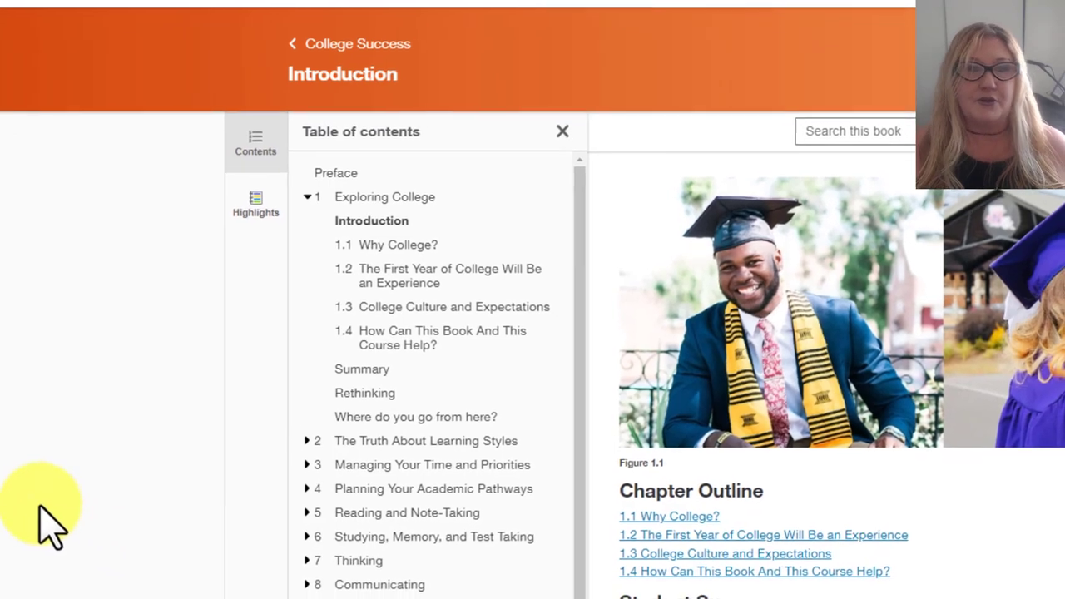
scroll("down", 3)
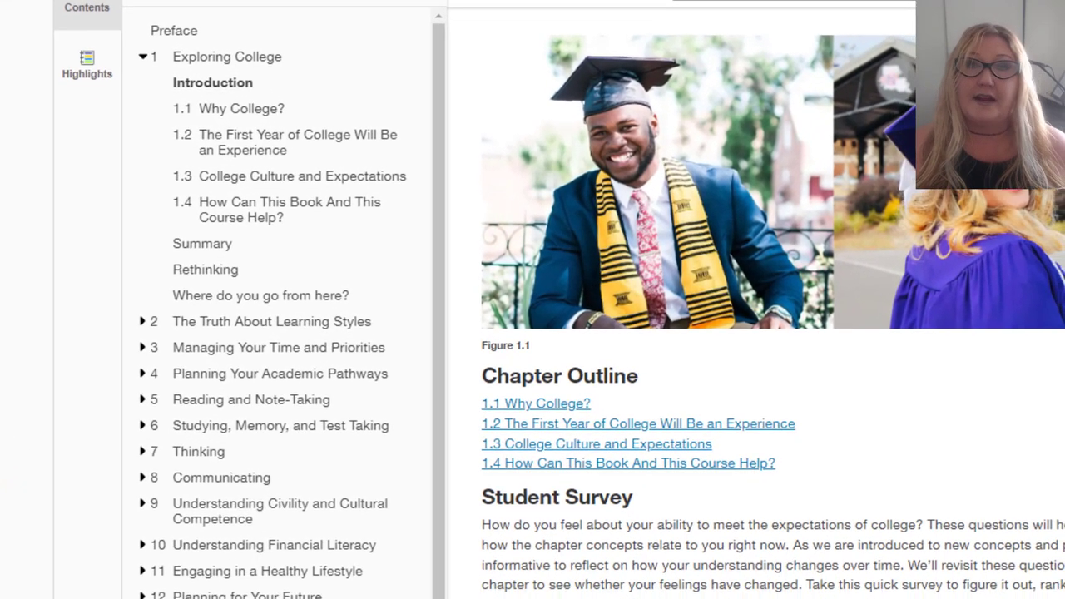
scroll("down", 3)
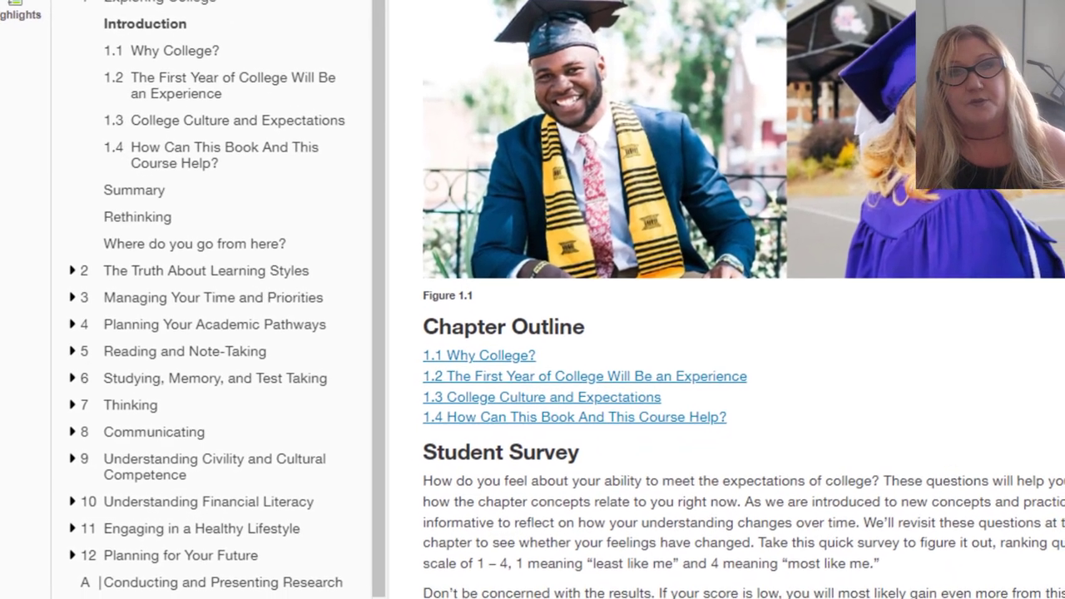
scroll("down", 3)
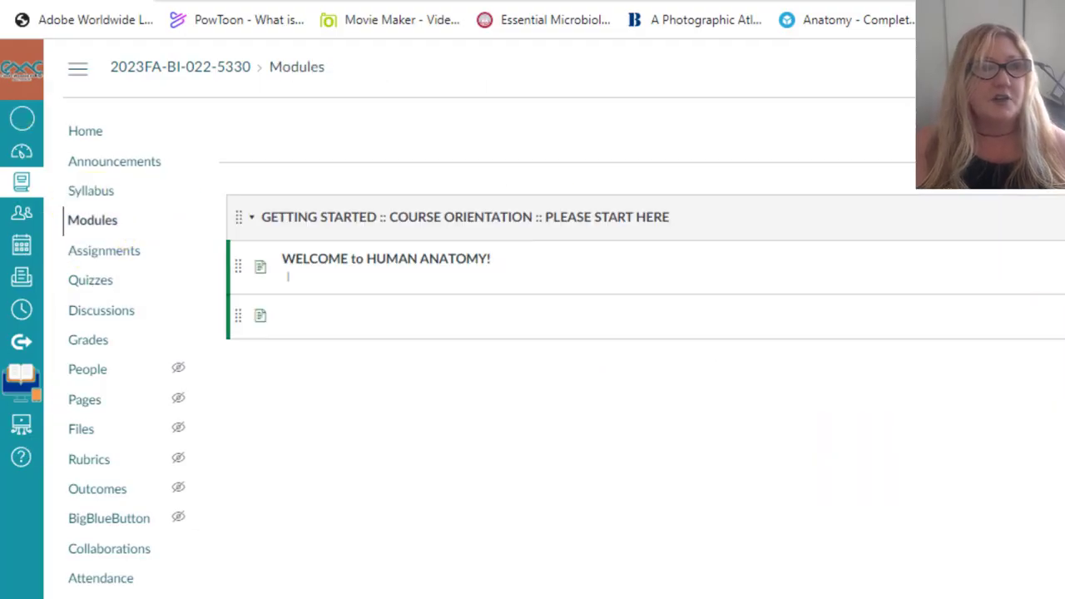
Step: Return to the Modules list and scroll to Week 1 Lecture Material for Chapter 1
left_click(251, 216)
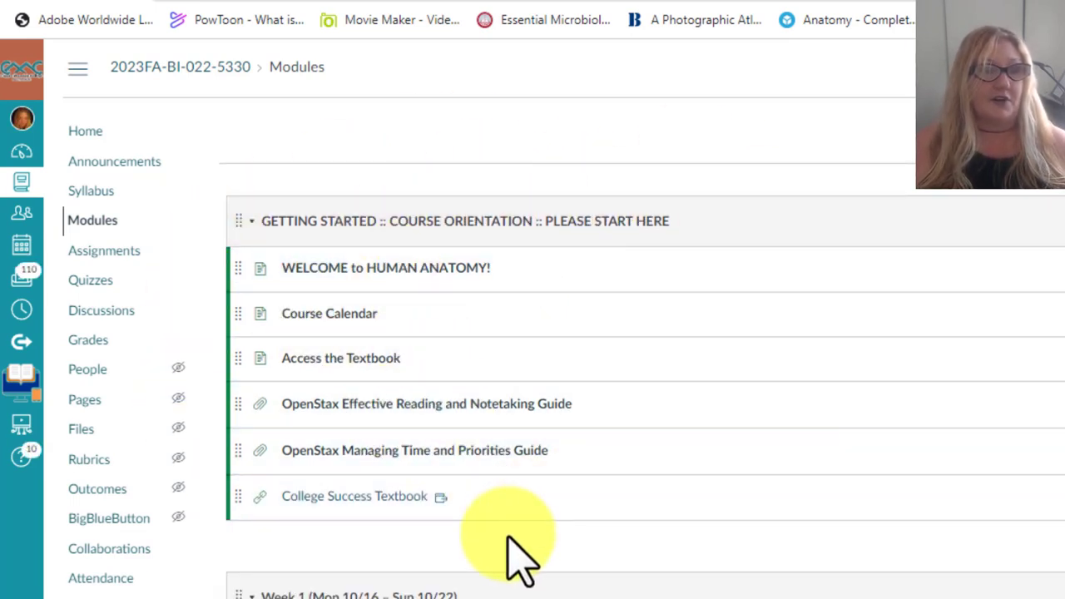
scroll("down", 3)
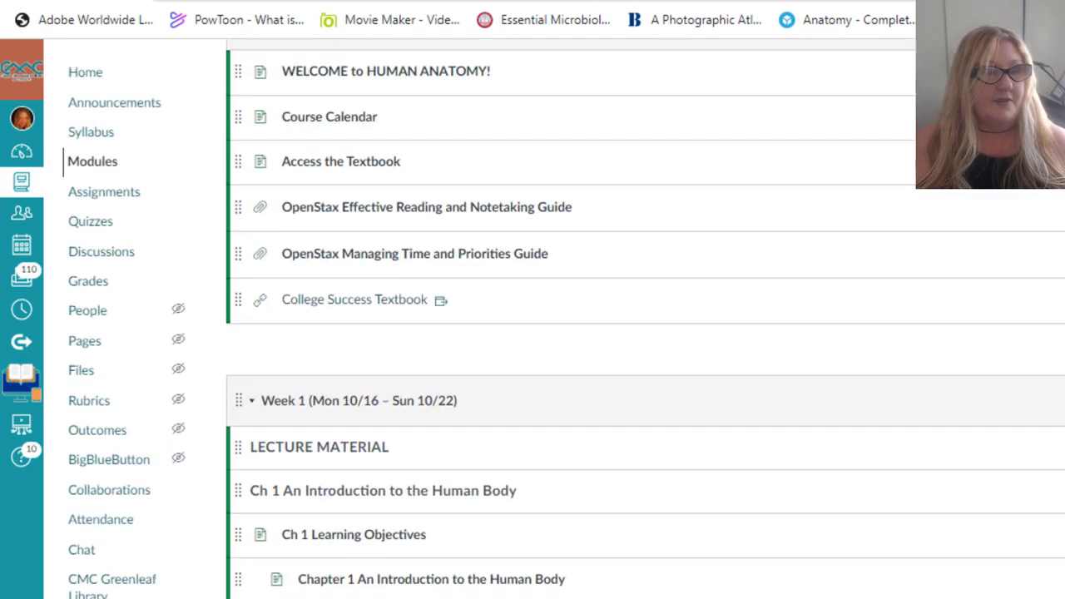
scroll("down", 3)
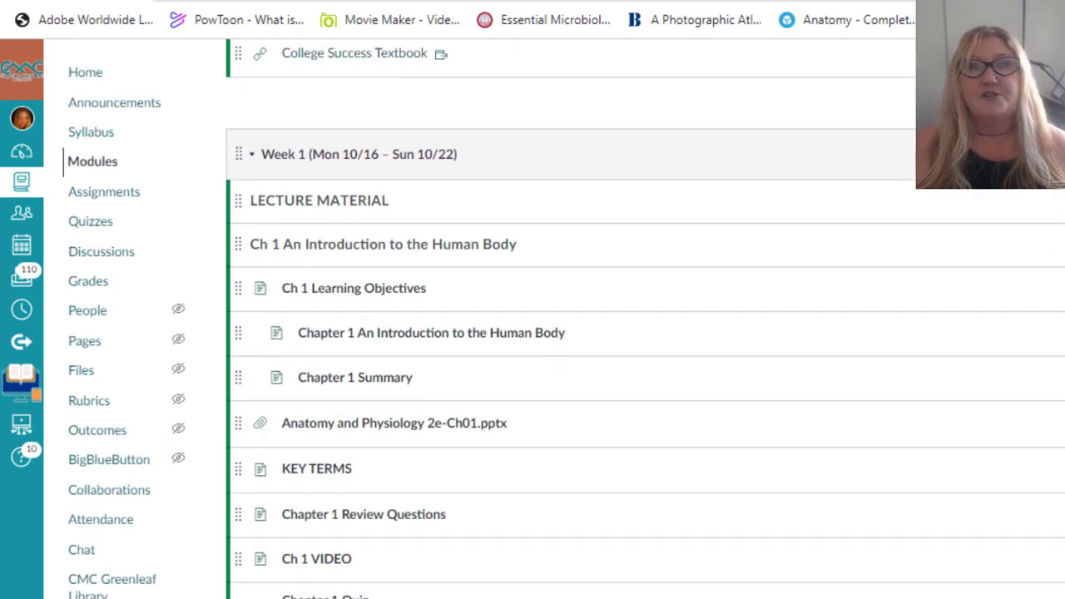
mouse_move(463, 133)
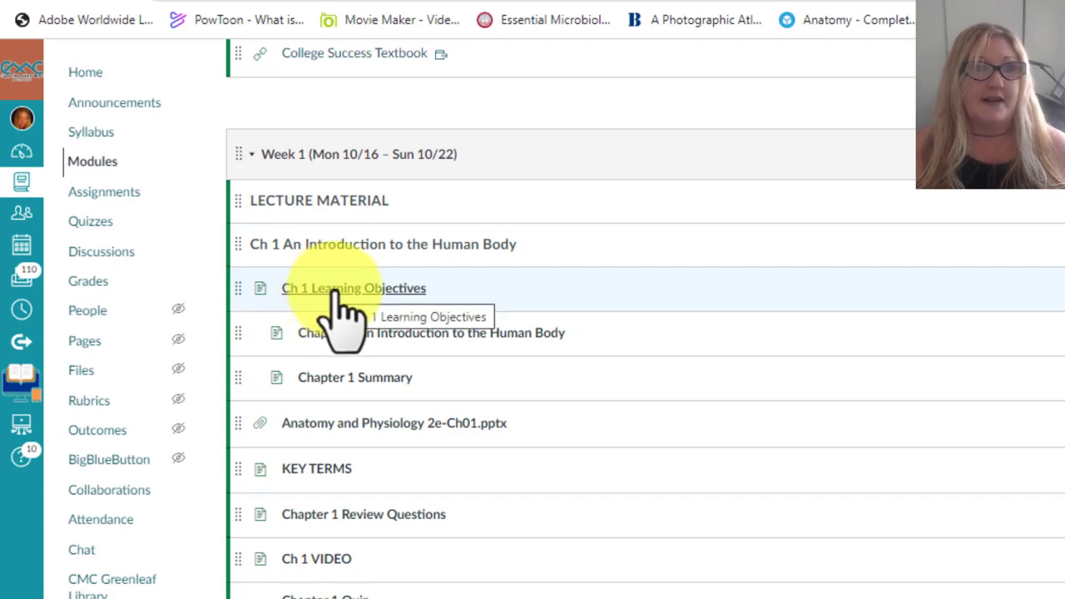
Step: Read the Ch 1 Learning Objectives and the Chapter 1 introduction and reading assignment pages
left_click(353, 288)
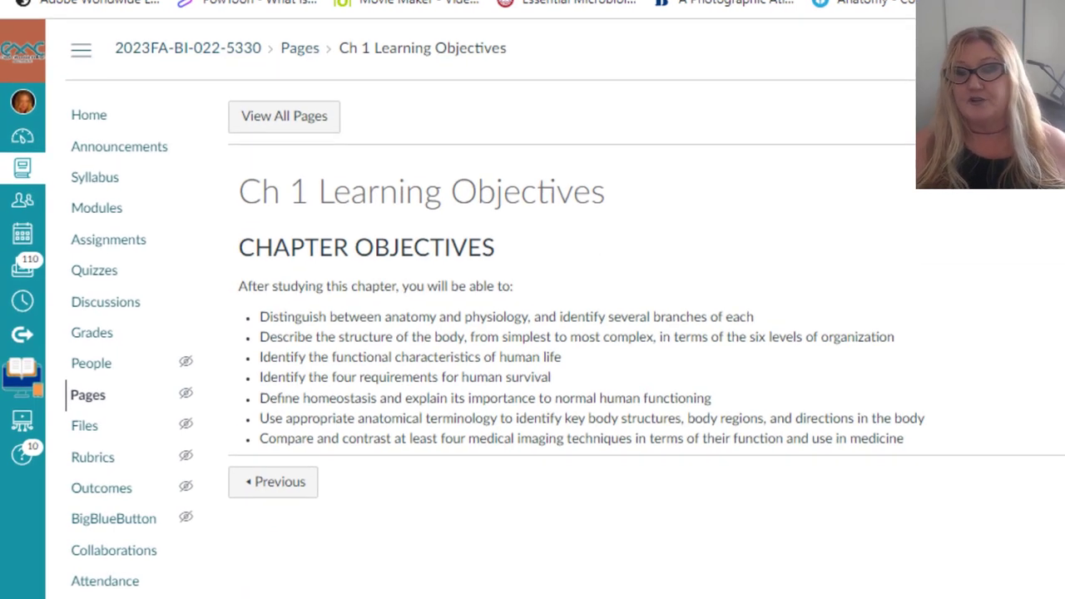
left_click(273, 483)
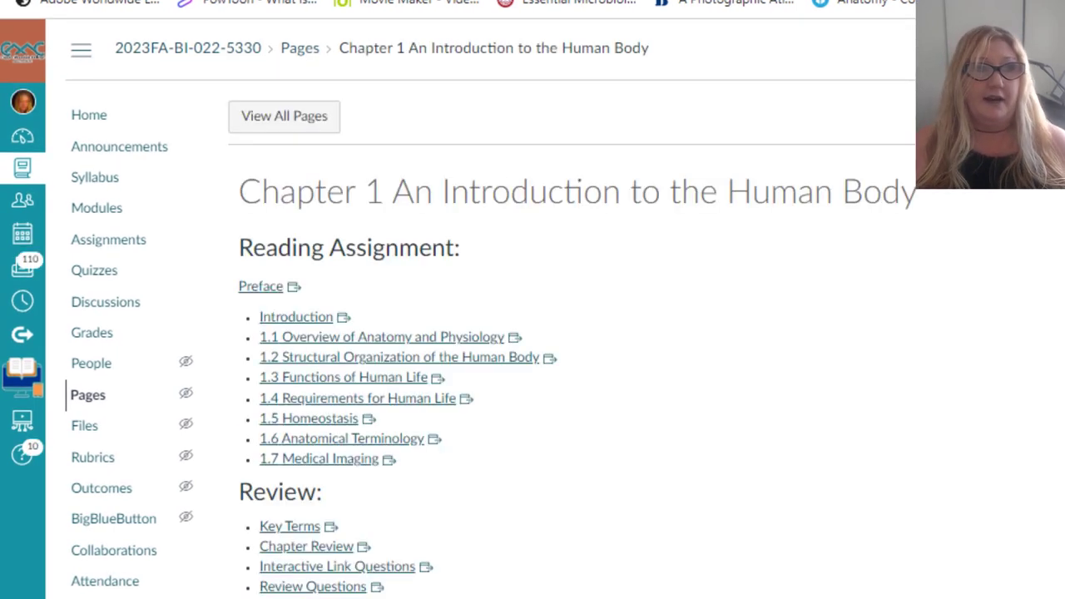
scroll("down", 3)
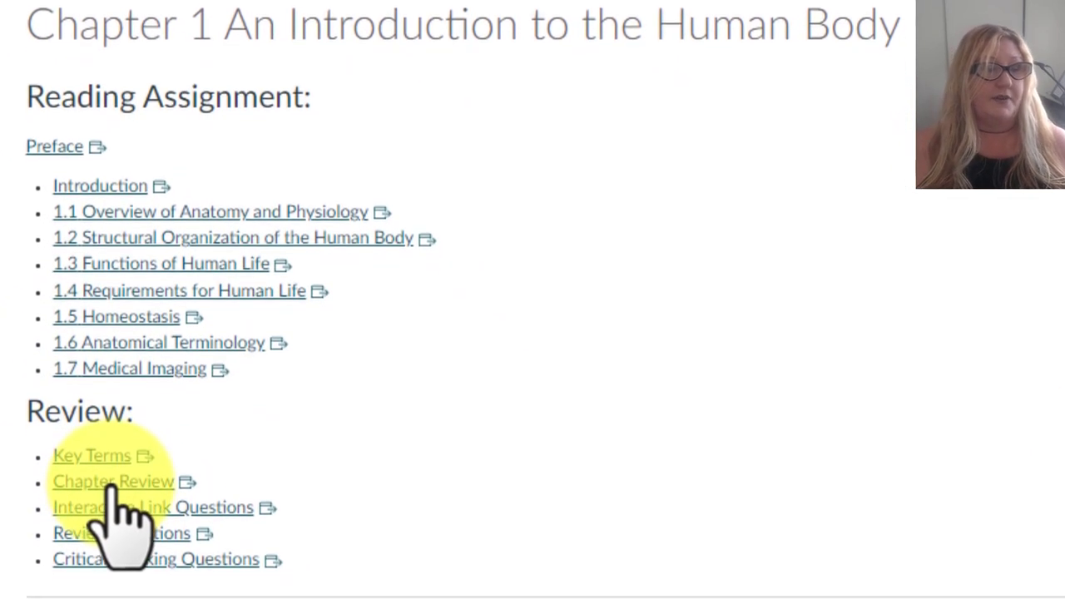
scroll("down", 3)
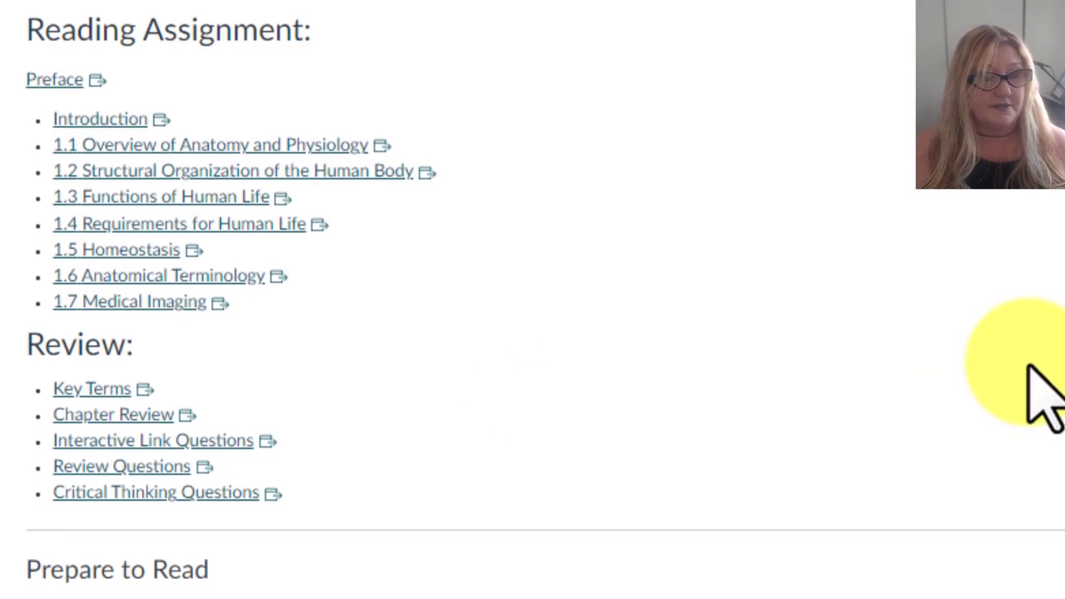
scroll("down", 3)
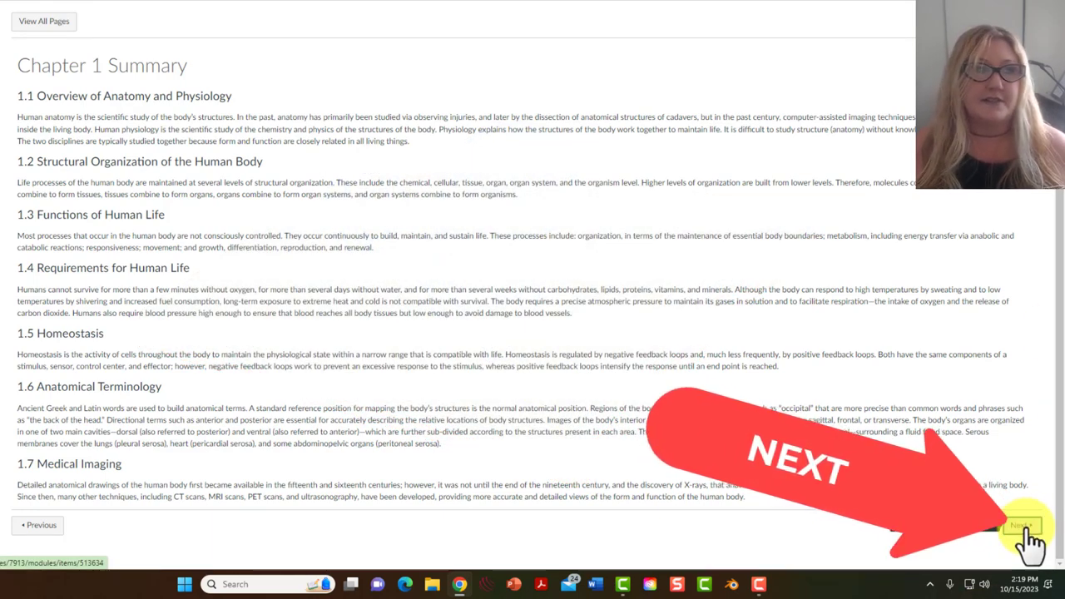
Step: Download the Anatomy and Physiology 2e-Ch01.pptx slide deck from its file page
left_click(1025, 526)
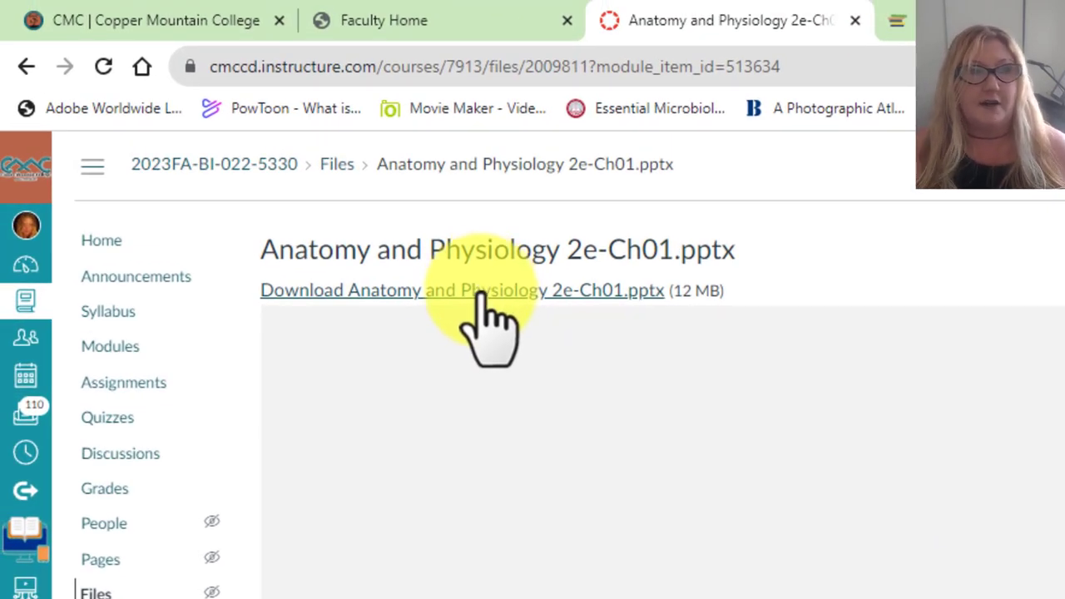
left_click(462, 290)
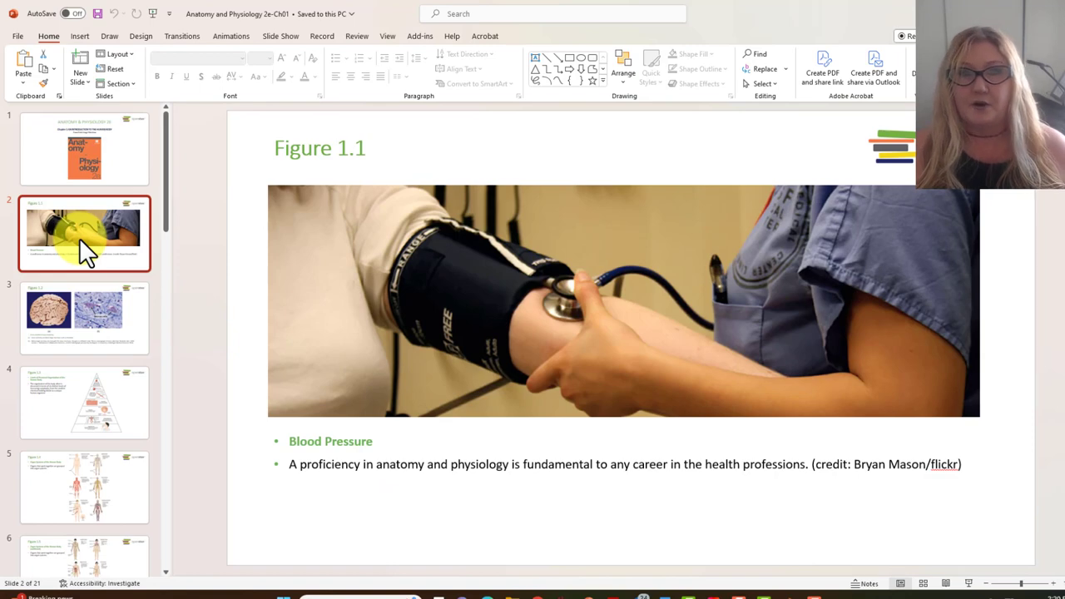
Step: Scroll through the Chapter 1 slide thumbnails and the Key Terms page
scroll("down", 3)
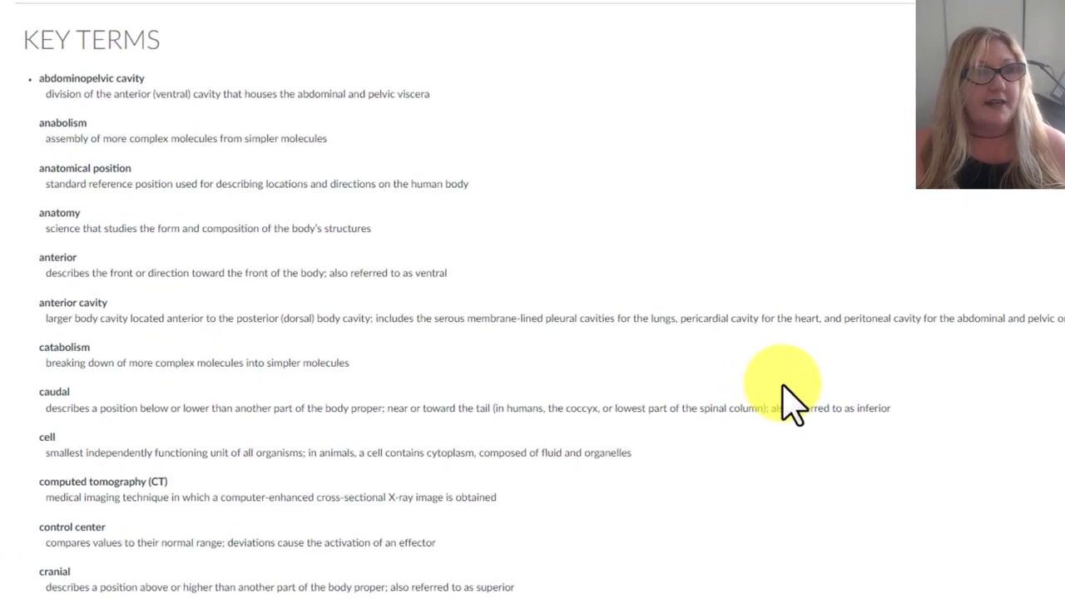
scroll("down", 3)
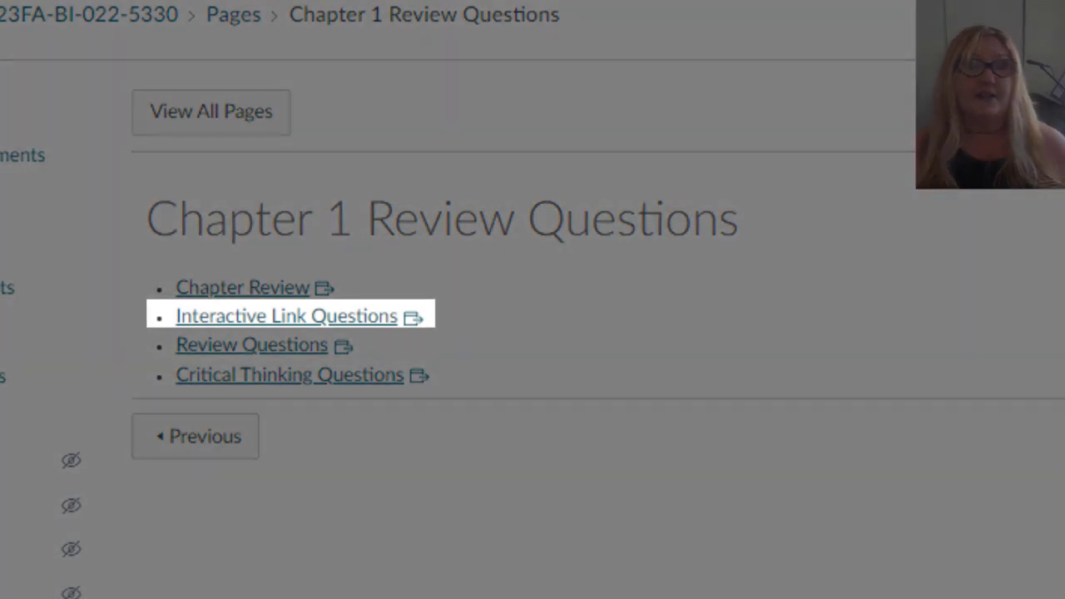
mouse_move(251, 345)
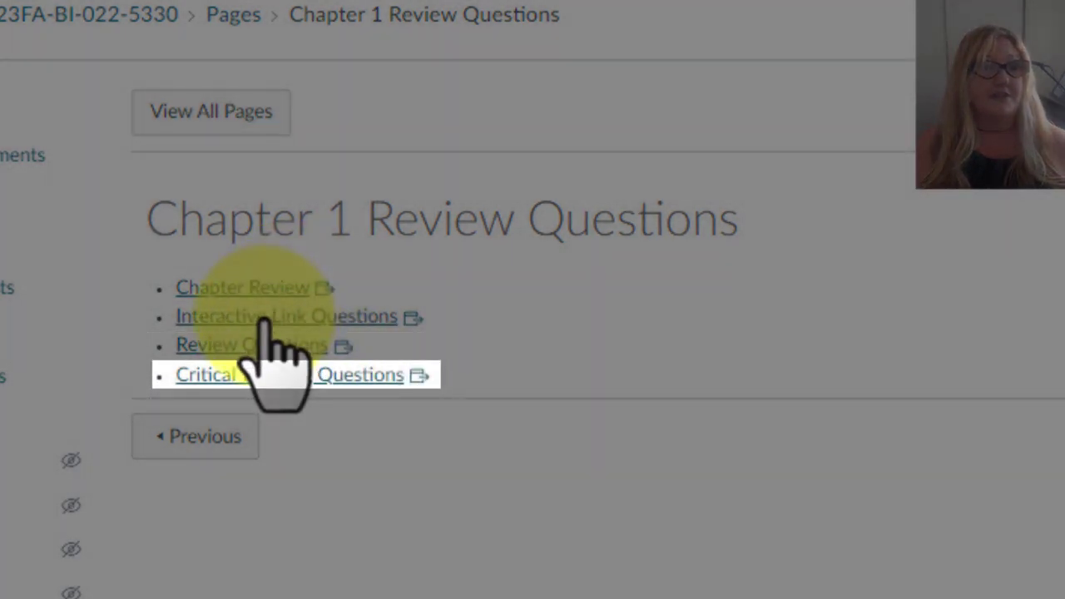
Step: Open the Interactive Link Questions in the OpenStax textbook from the Review Questions page
left_click(276, 316)
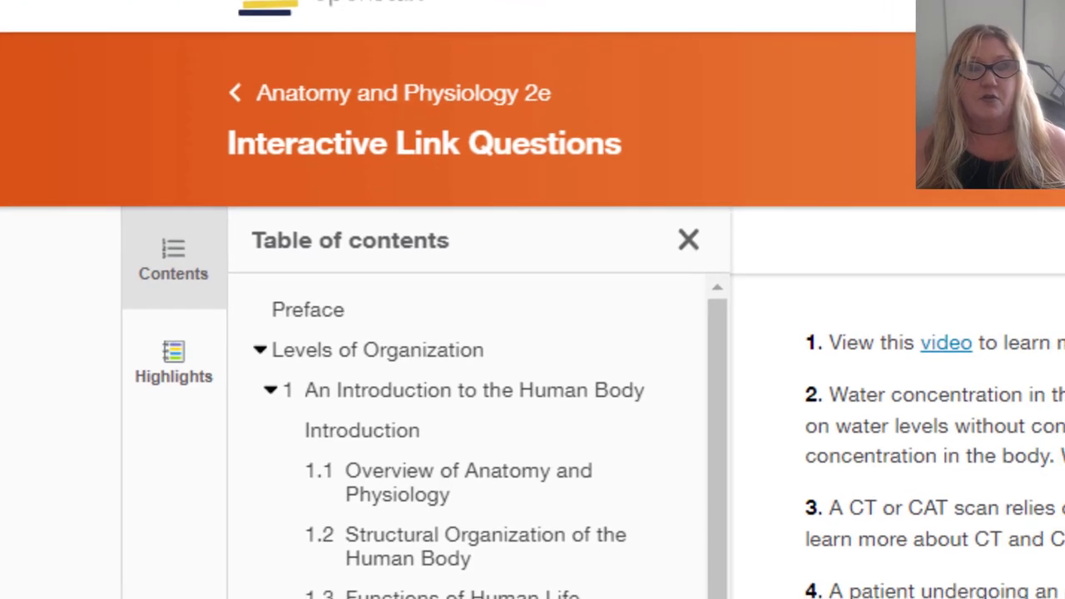
left_click(689, 240)
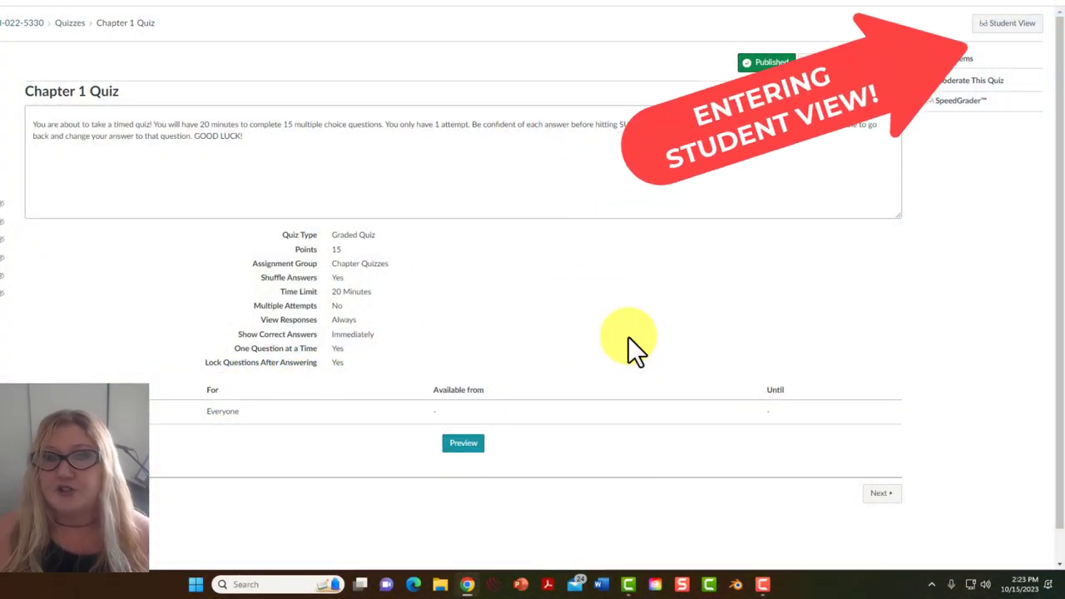
Step: Switch to Student View and begin a Chapter 1 Quiz attempt
left_click(1005, 24)
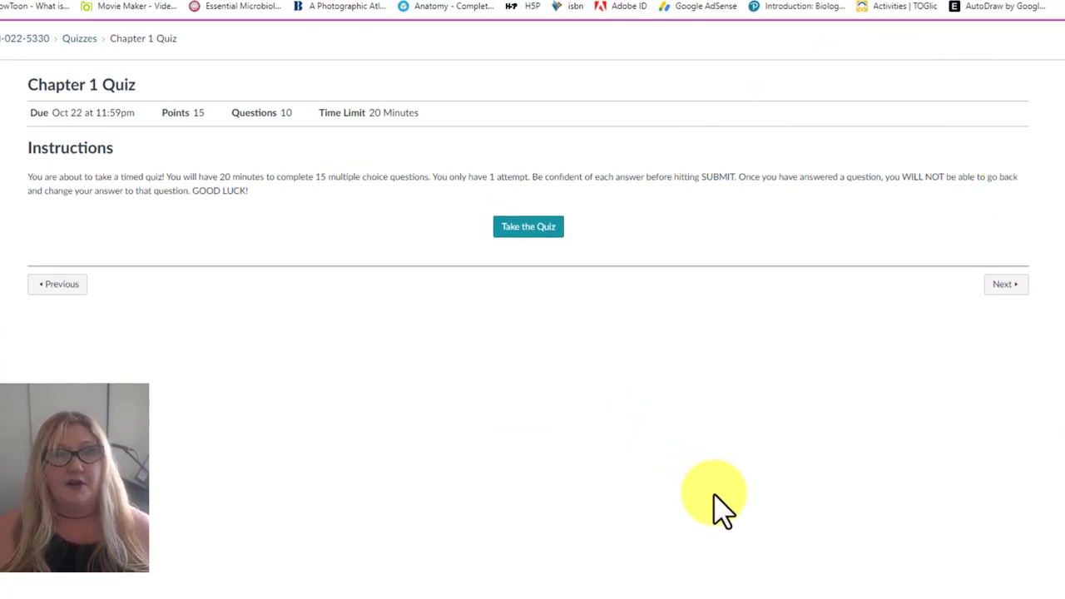
mouse_move(530, 226)
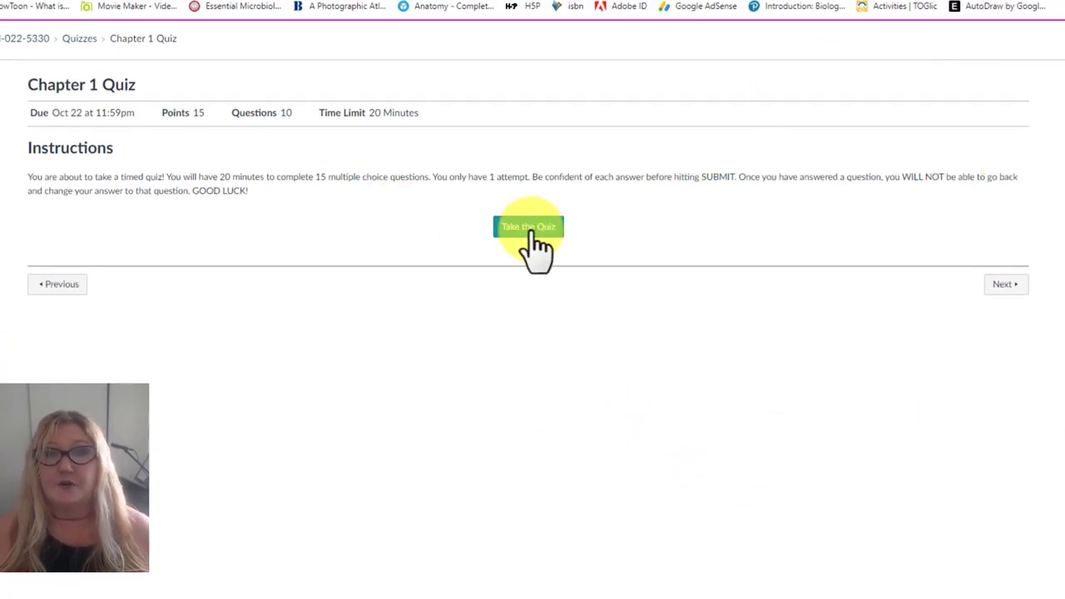
left_click(529, 226)
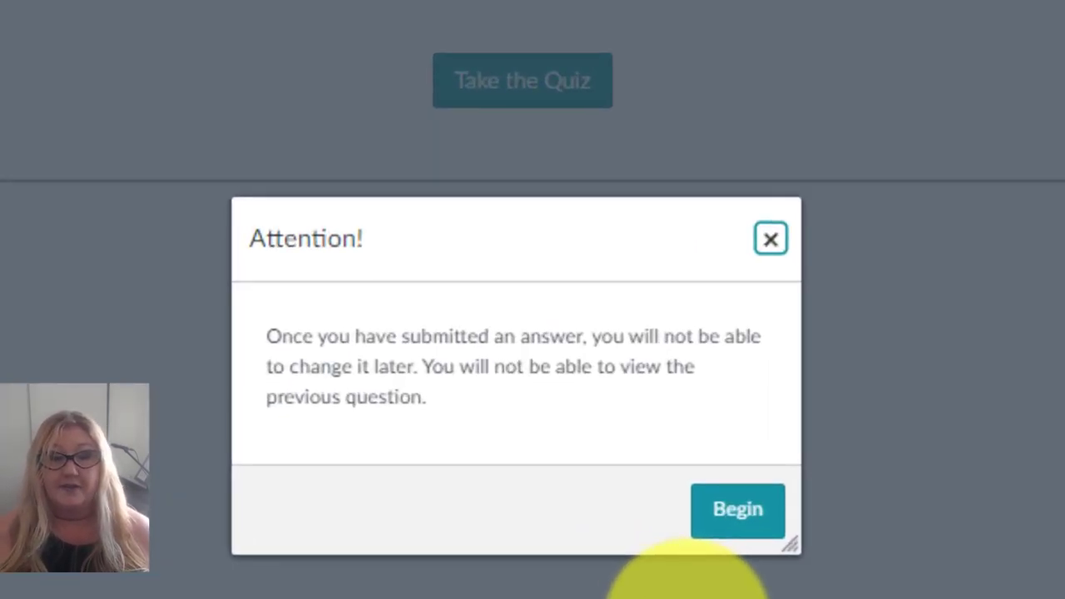
mouse_move(665, 440)
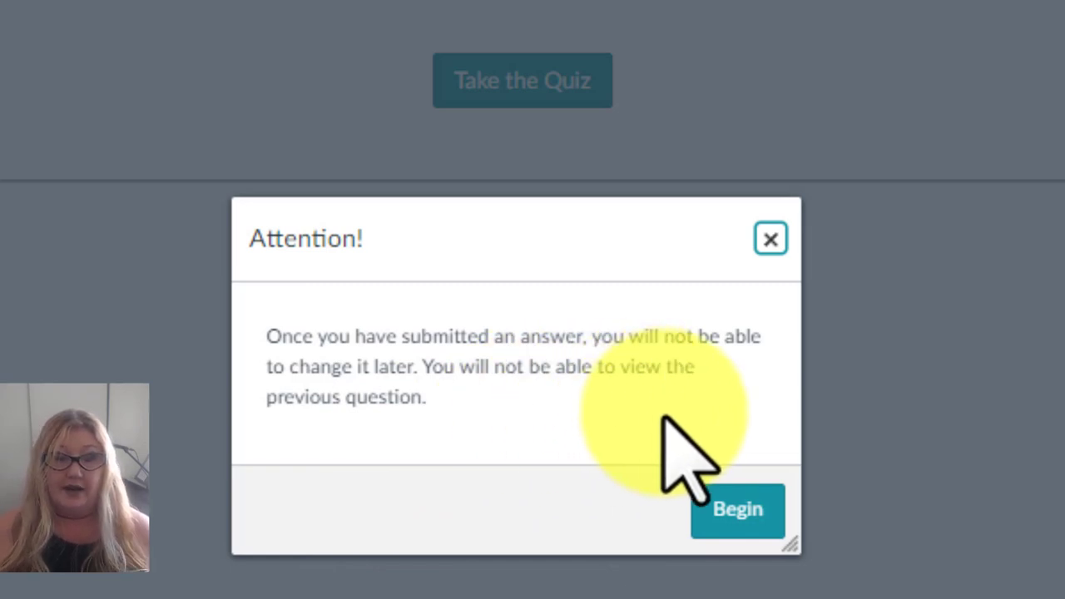
mouse_move(641, 450)
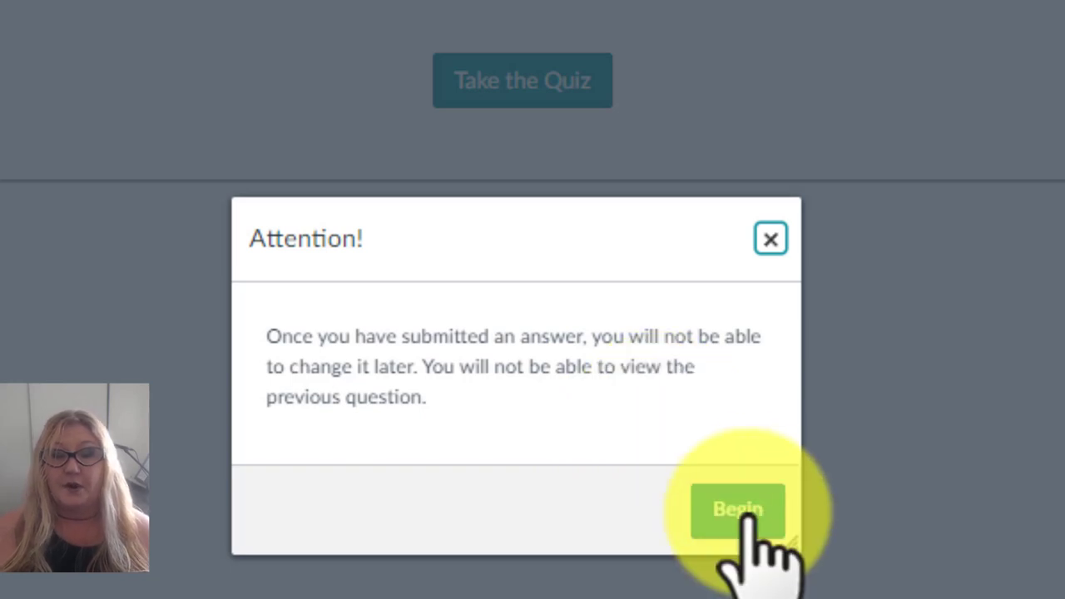
left_click(736, 509)
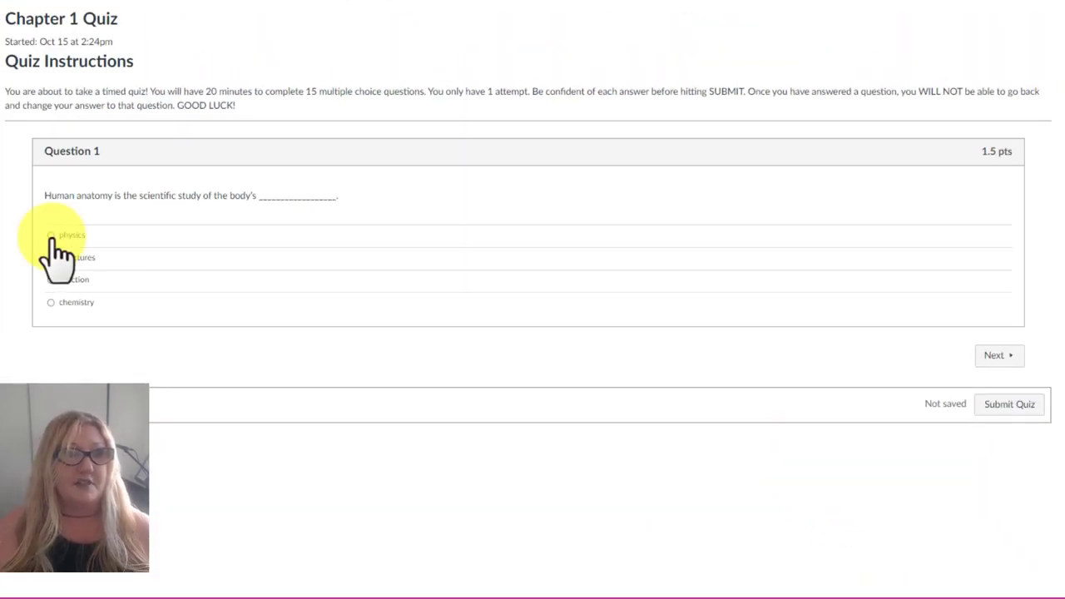
Step: Answer 'physics' for Question 1 and advance to Question 2
left_click(50, 234)
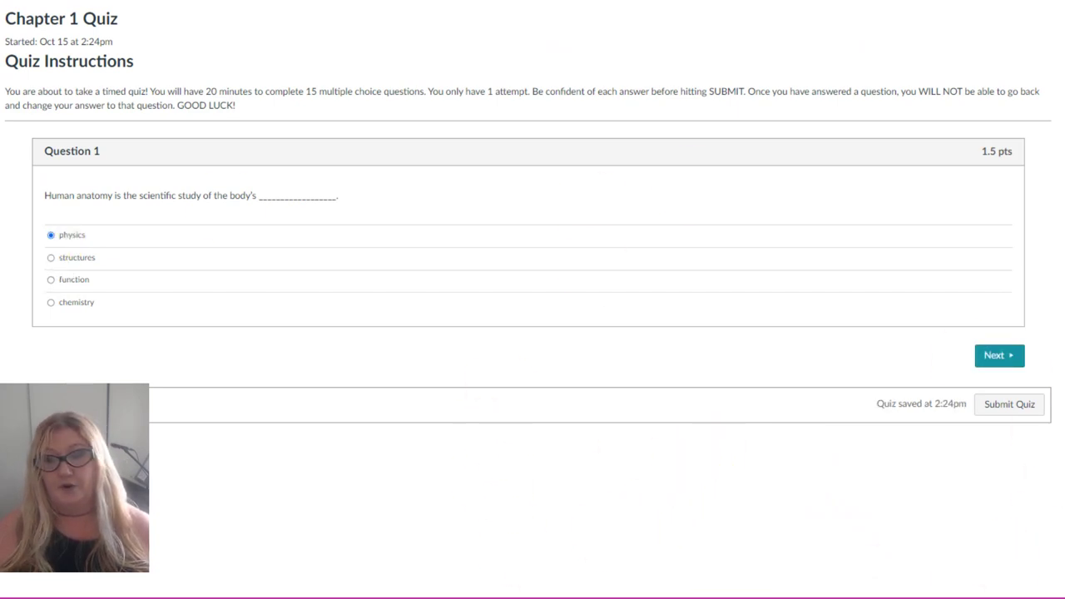
left_click(998, 356)
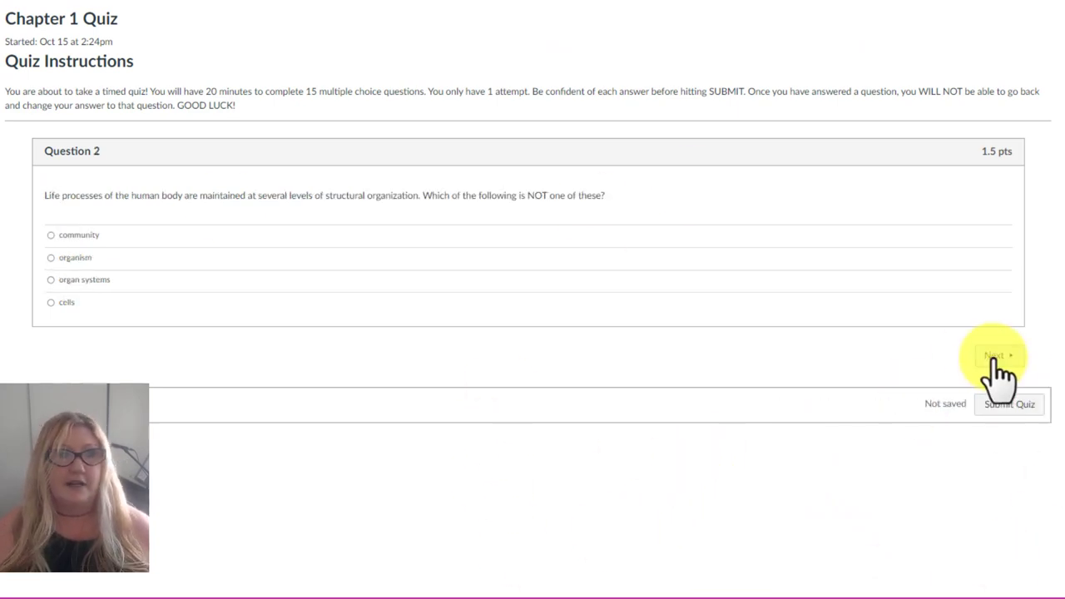
mouse_move(583, 479)
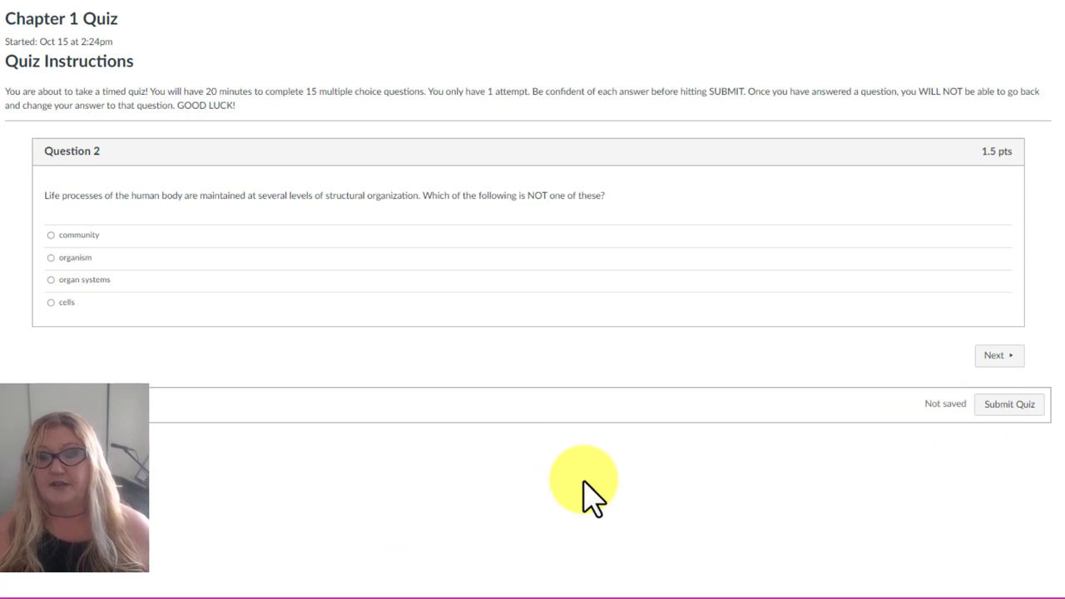
mouse_move(1051, 341)
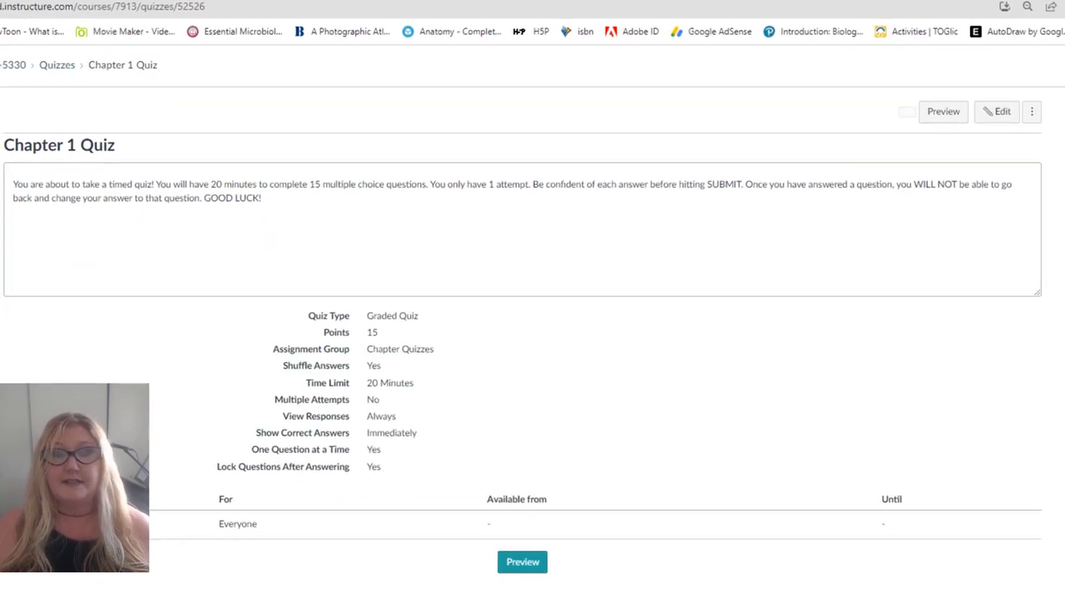
Step: Move to Ch 2 Learning Objectives, then open Modules and scroll to the LAB section
left_click(905, 111)
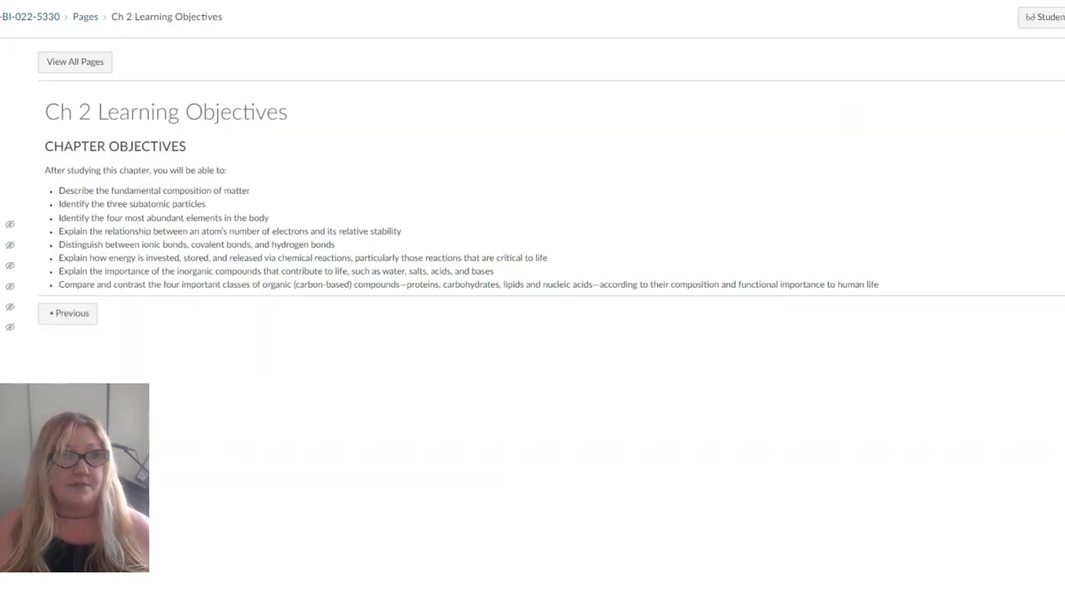
left_click(53, 17)
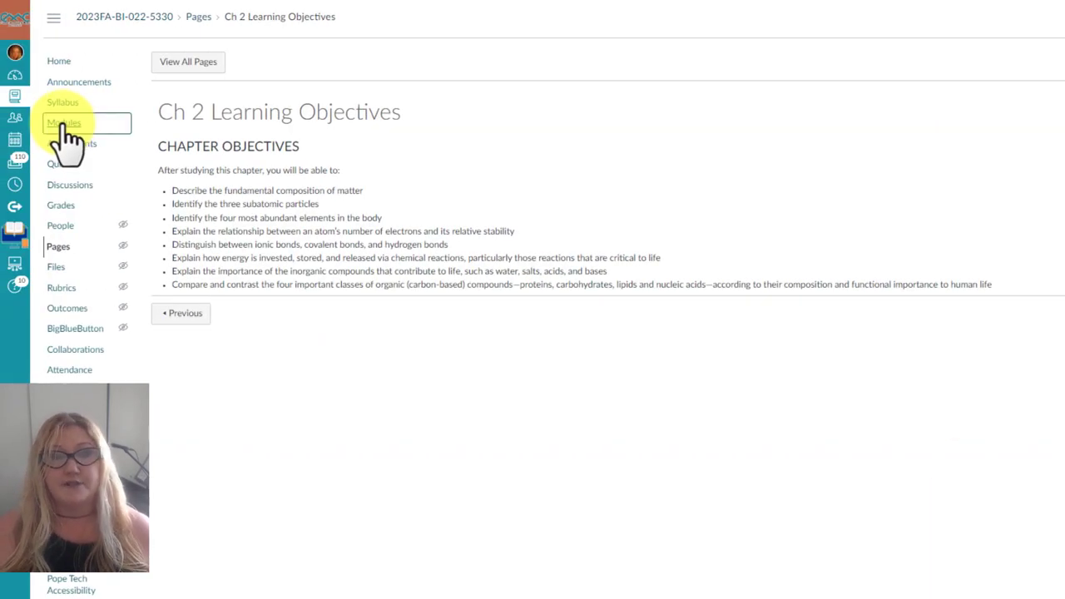
left_click(64, 124)
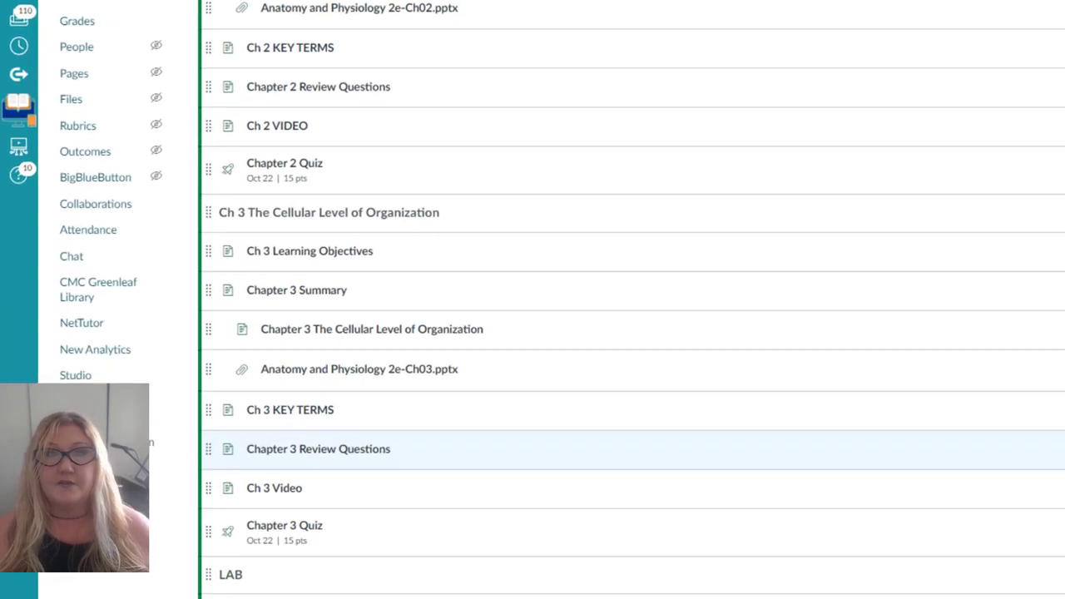
scroll("down", 3)
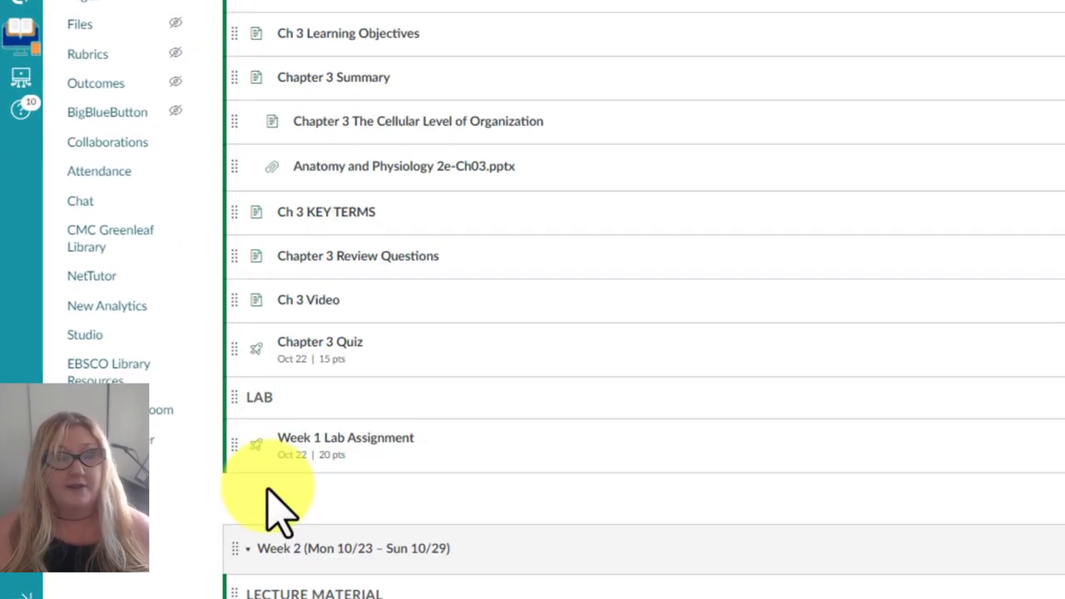
mouse_move(347, 446)
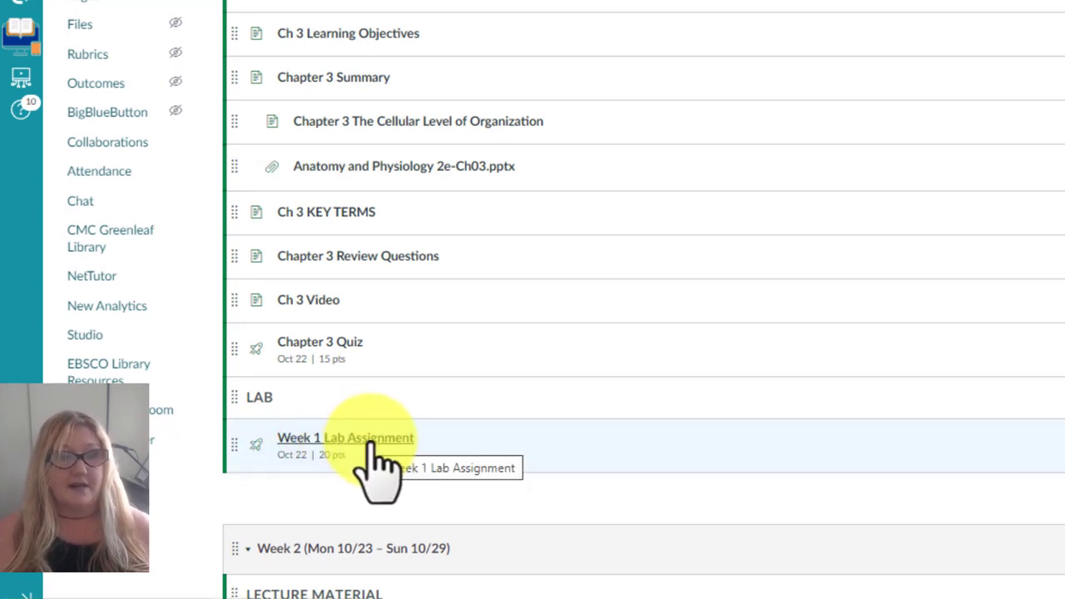
Step: Open the Week 1 Lab Assignment and its Week 1 Lab Assn.pdf link
left_click(346, 436)
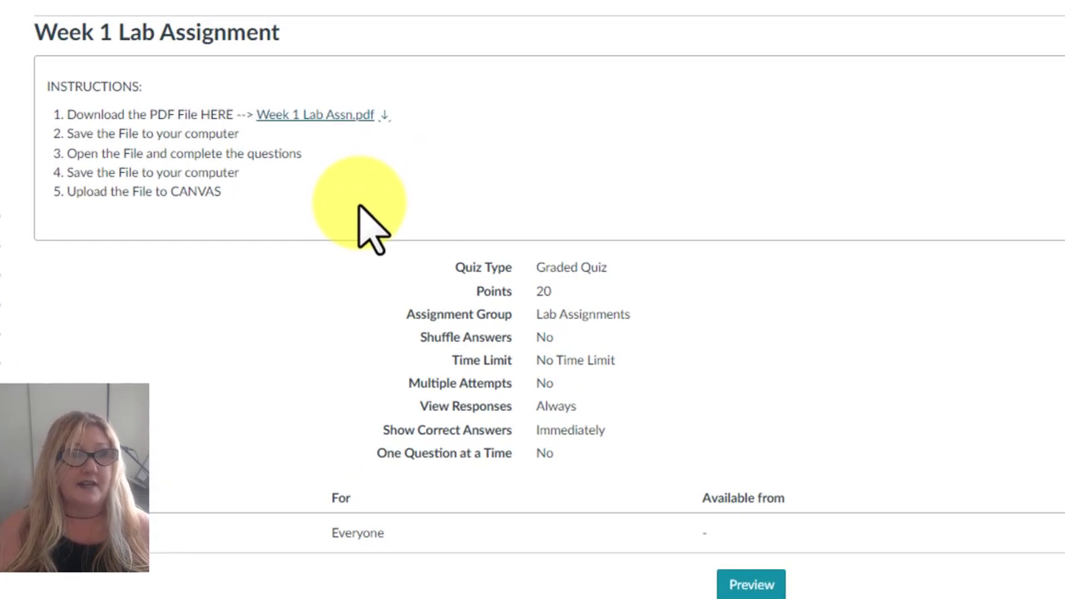
mouse_move(408, 130)
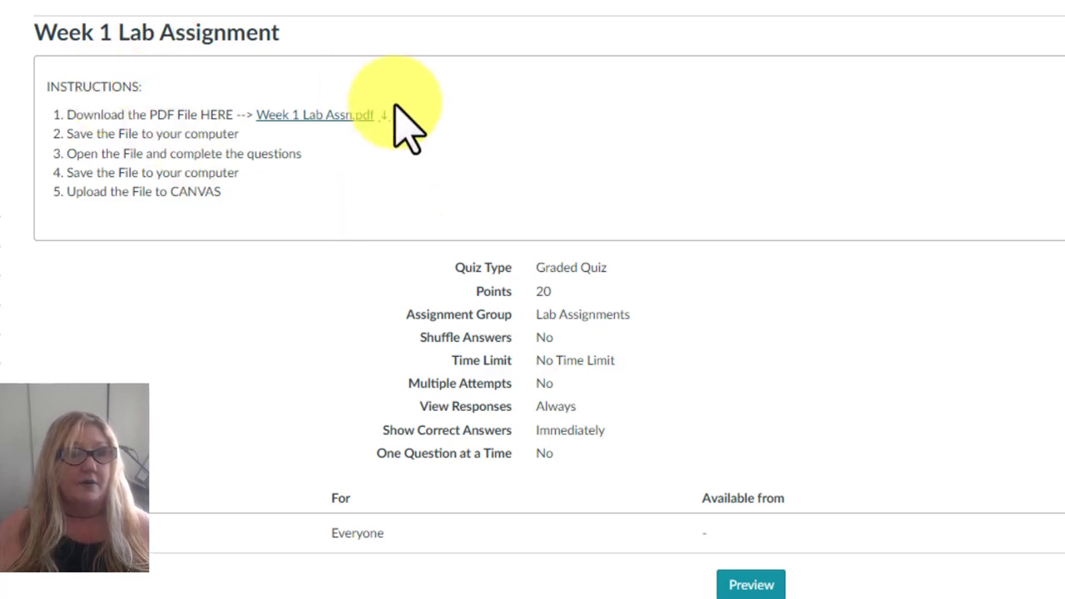
left_click(314, 113)
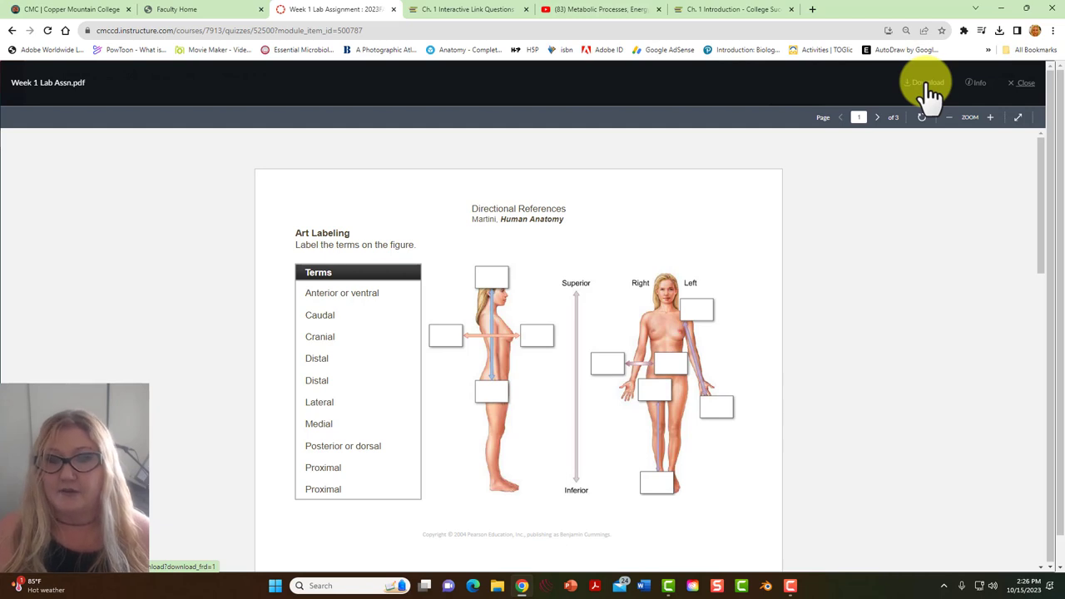
Step: Download the lab PDF and save it into the Anat folder under an edited file name
left_click(924, 83)
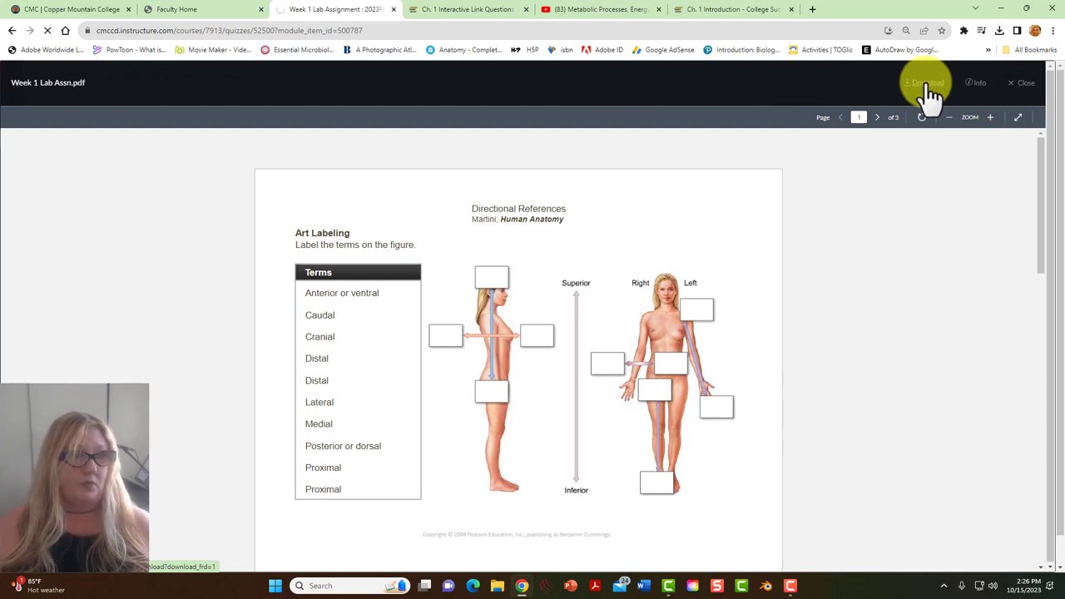
left_click(925, 83)
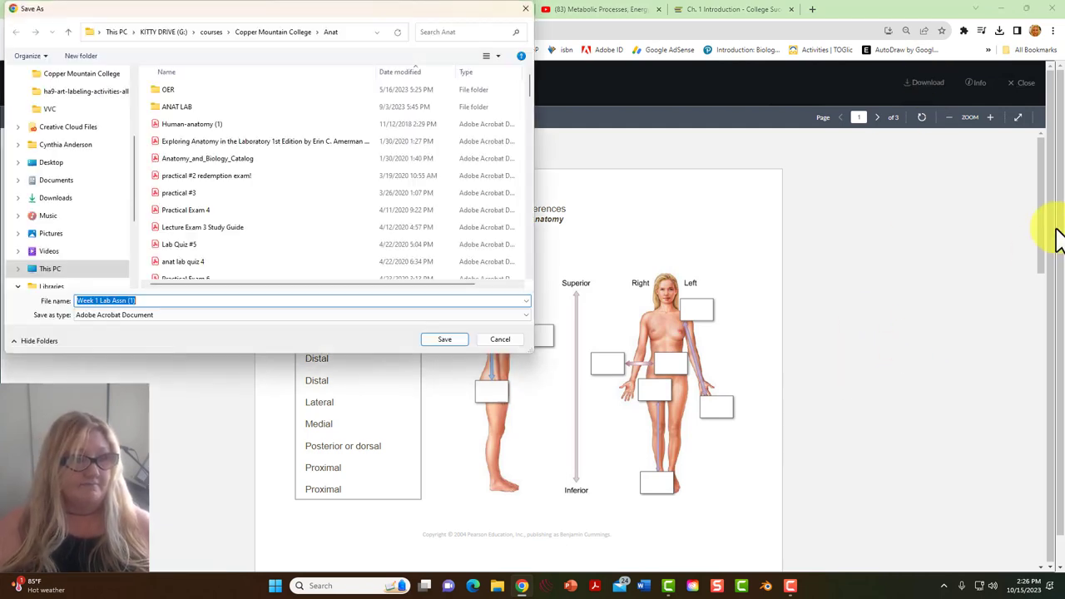
left_click(166, 299)
type("- sanchez")
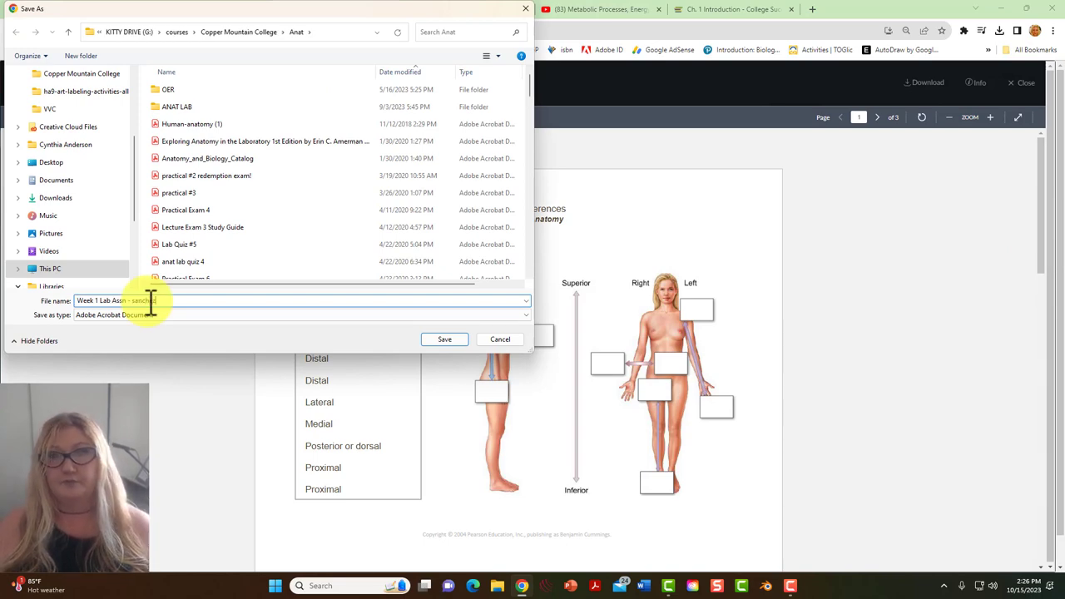
left_click(445, 339)
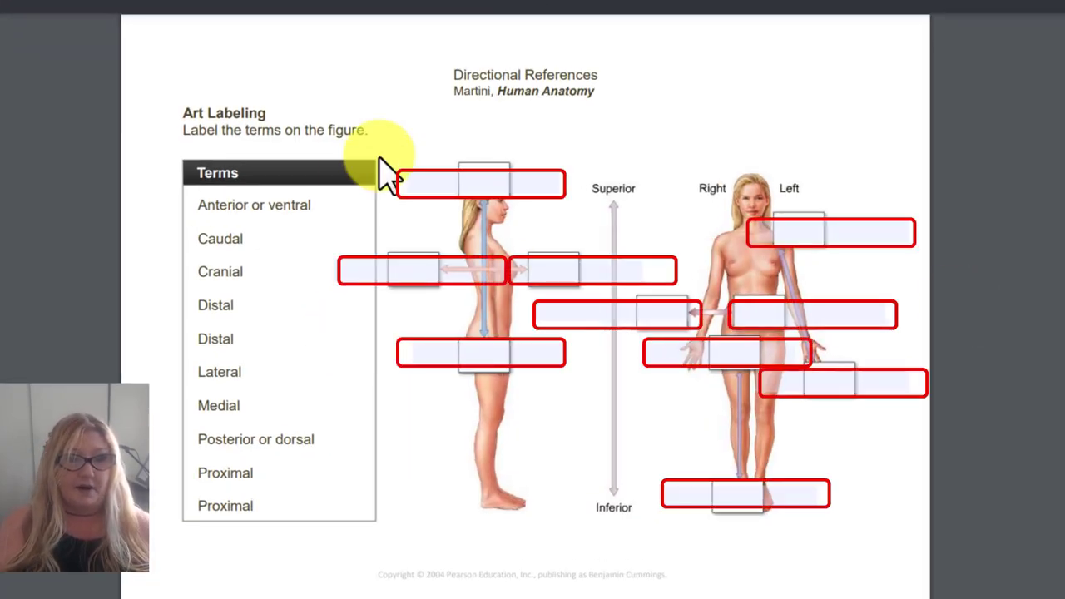
mouse_move(412, 274)
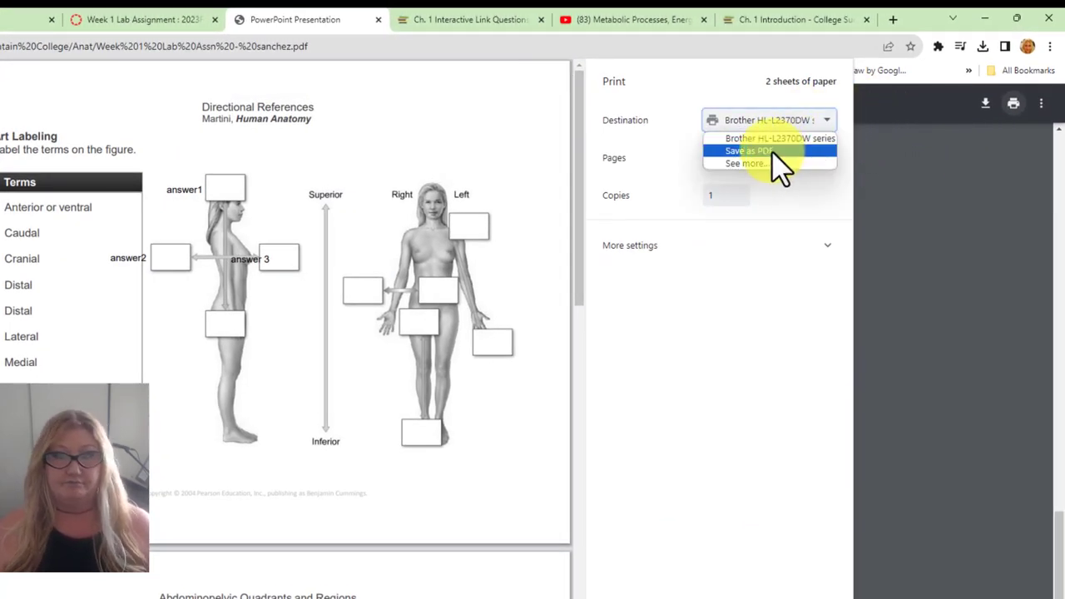
Step: Save the completed worksheet as the PDF 'Week 1 Lab Assn - sanchez'
left_click(748, 150)
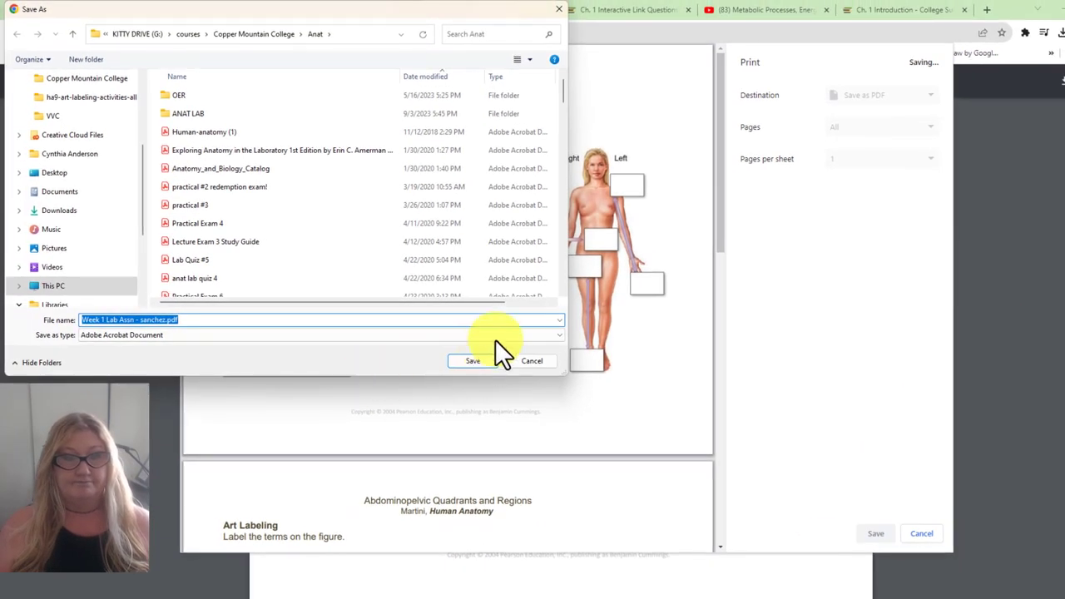
left_click(473, 360)
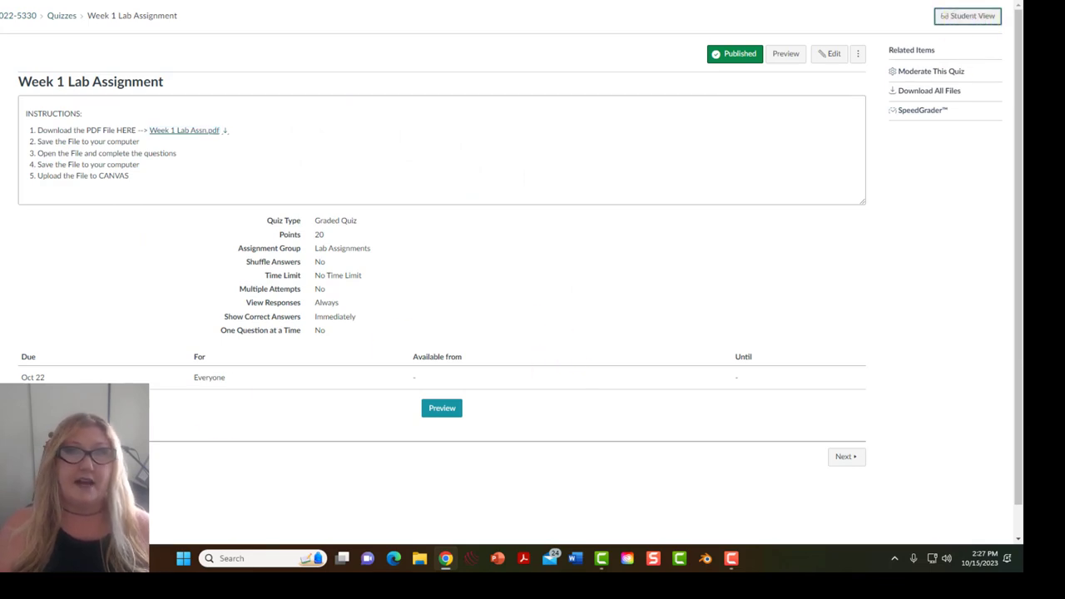
Step: Switch to Student View and start a Week 1 Lab Assignment attempt
left_click(965, 15)
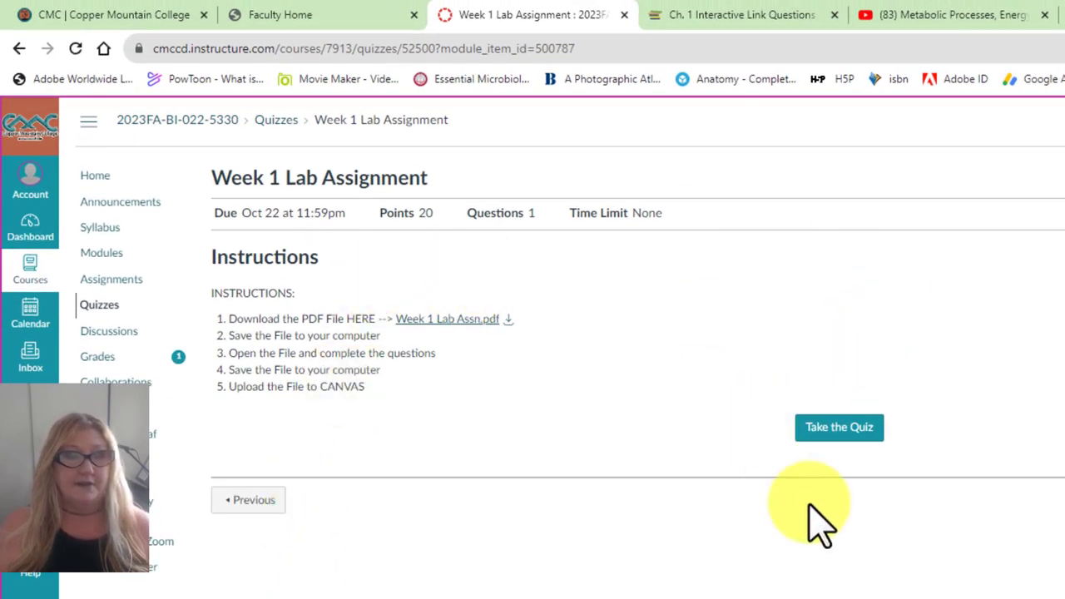
left_click(838, 426)
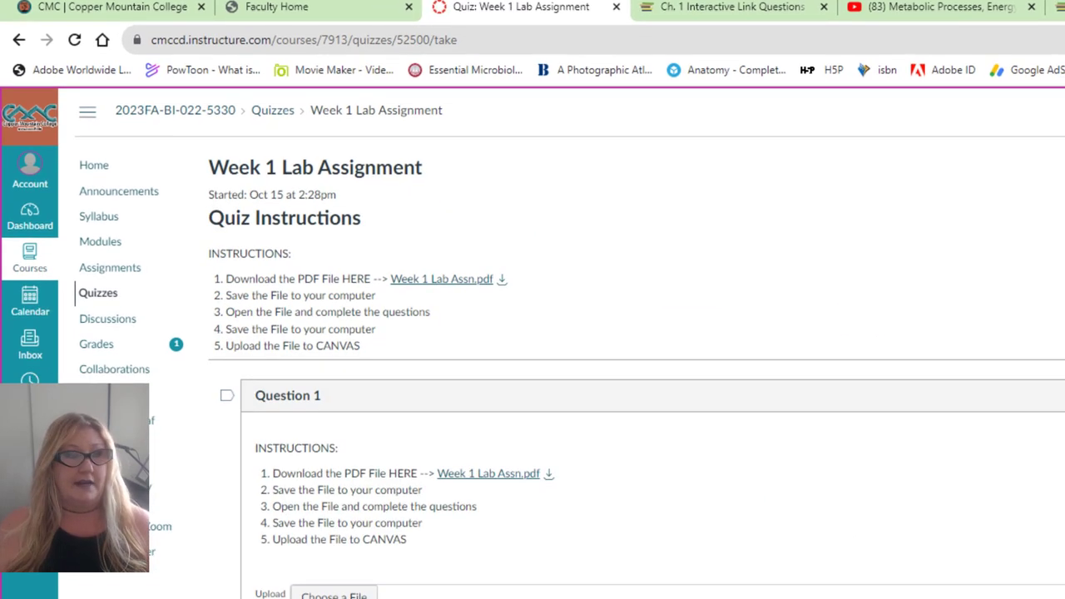
scroll("down", 3)
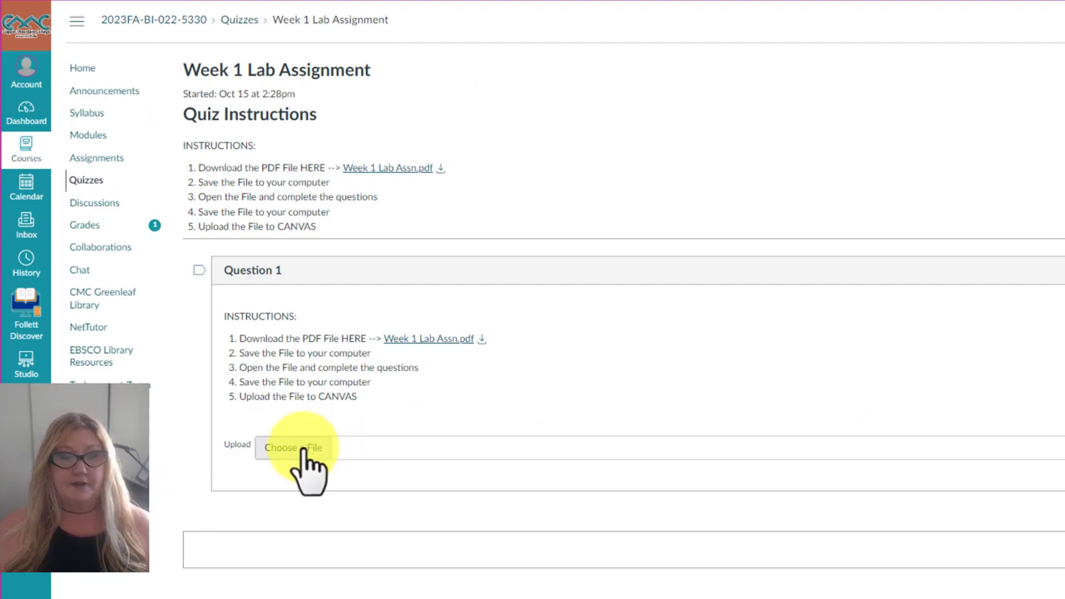
Step: Upload 'Week 1 Lab Assn - sanchez' for Question 1 and submit the assignment
left_click(293, 447)
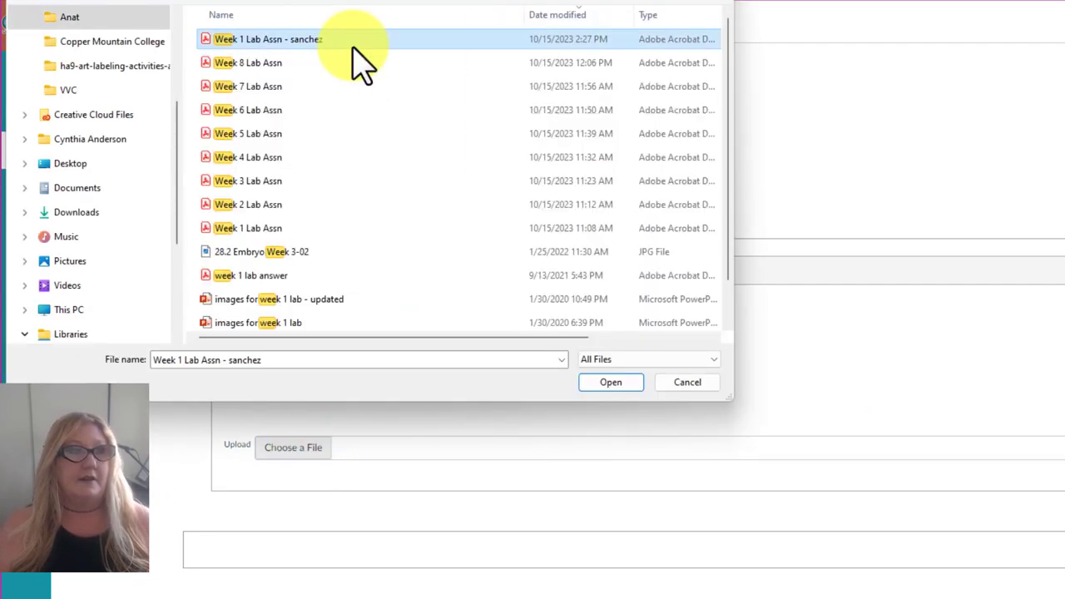
left_click(609, 381)
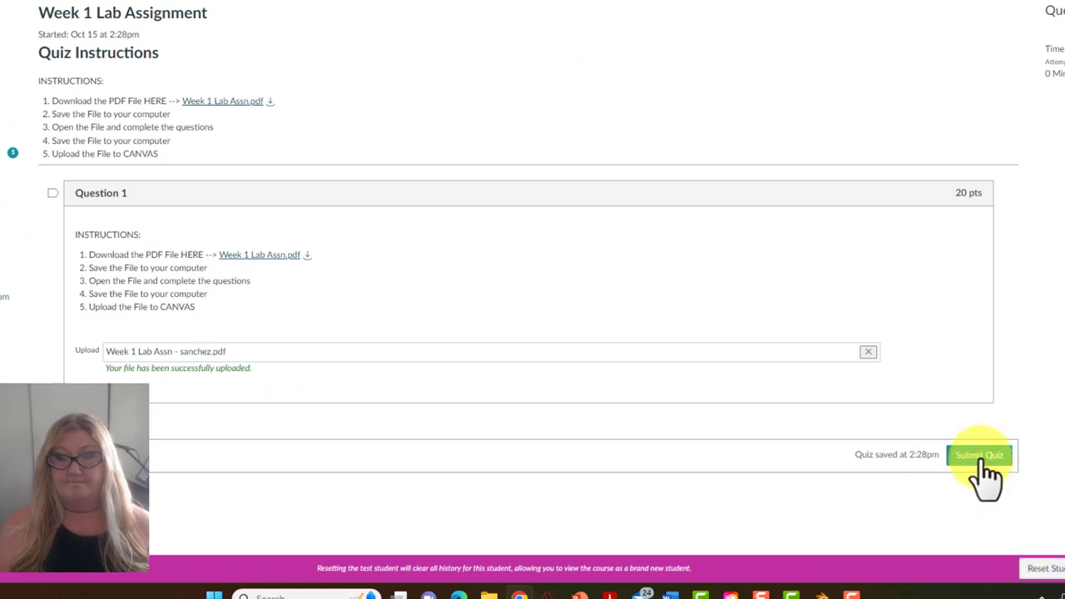
left_click(978, 455)
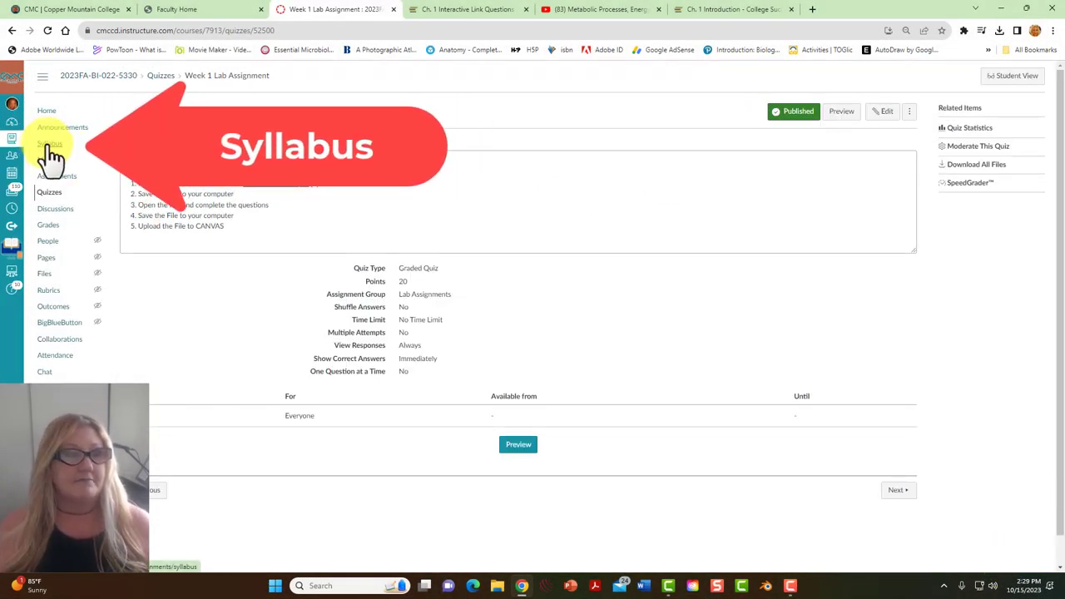
Step: Open the course Syllabus and scroll through policies to the GRADING point scheme
left_click(50, 145)
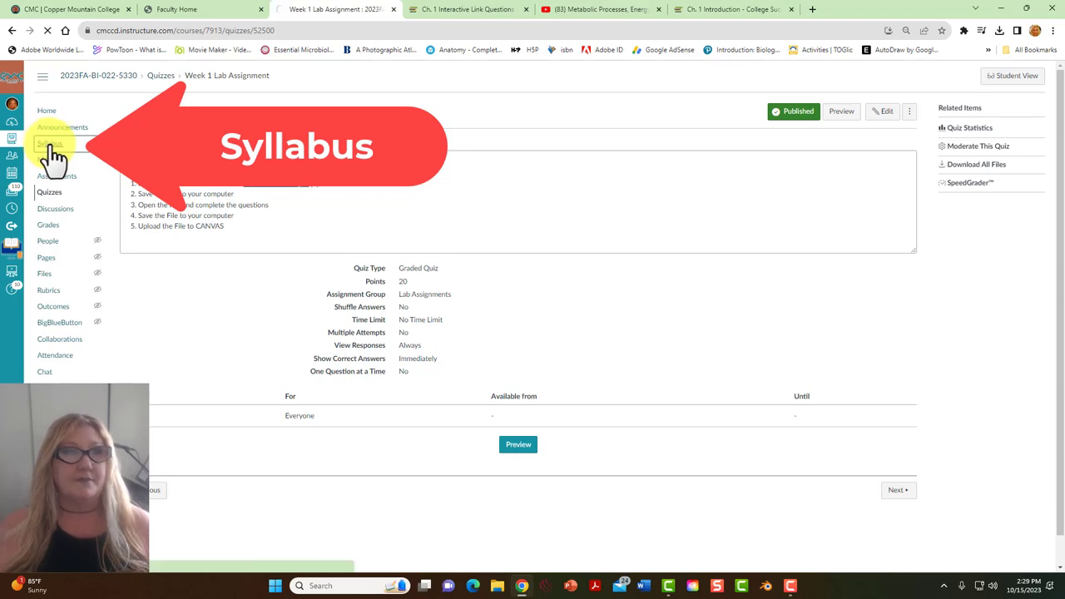
left_click(50, 143)
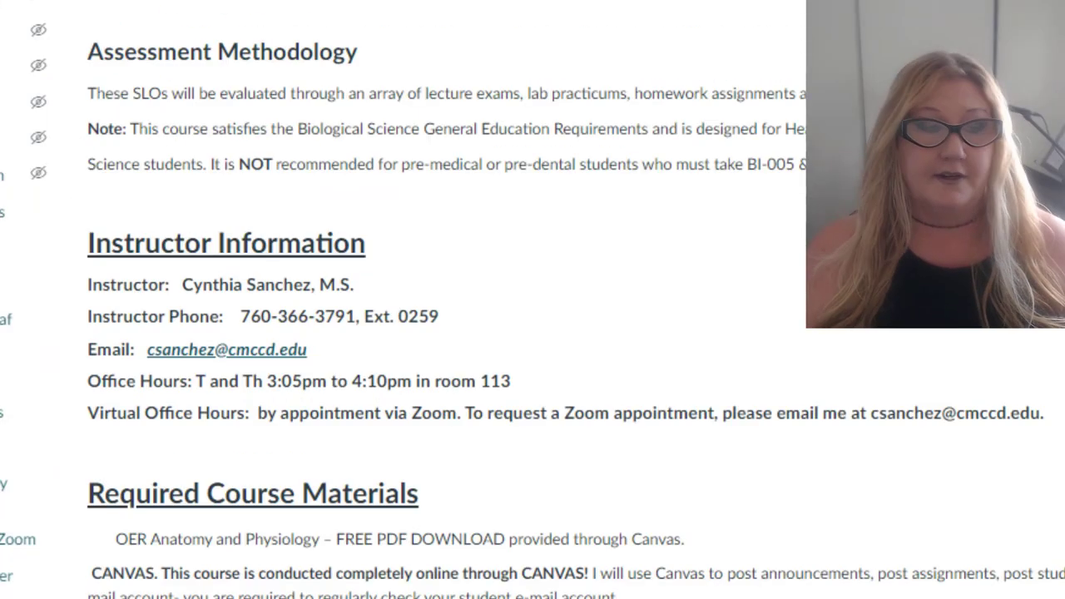
mouse_move(565, 333)
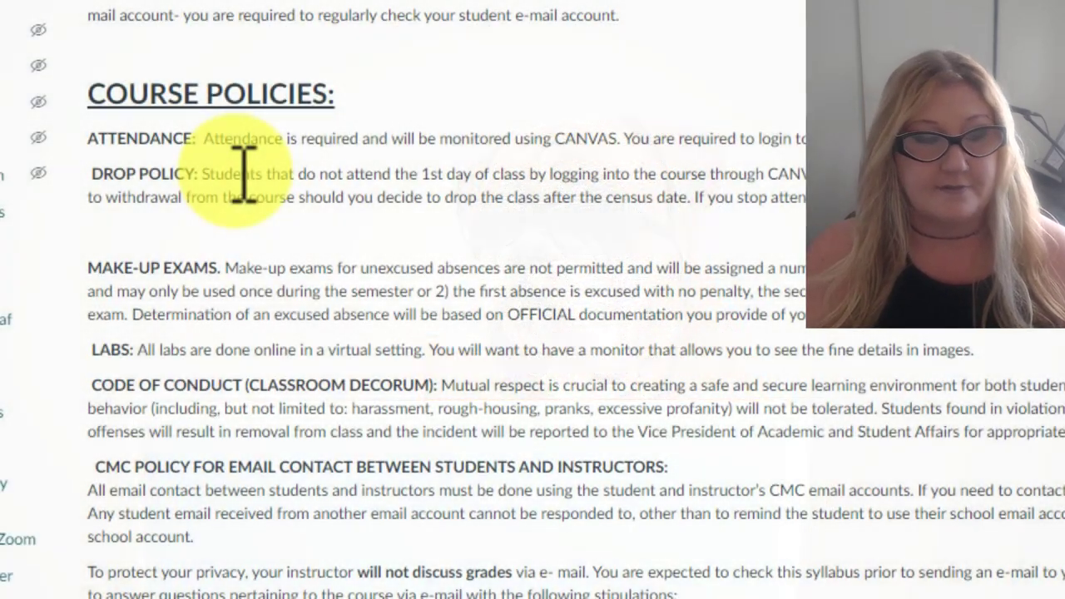
scroll("down", 3)
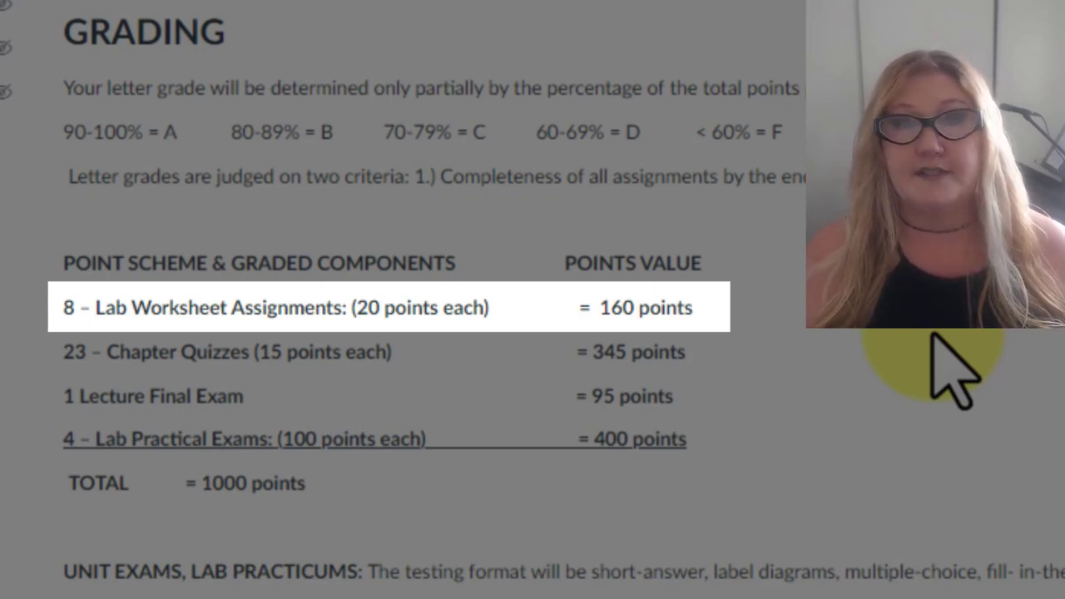
left_click(224, 351)
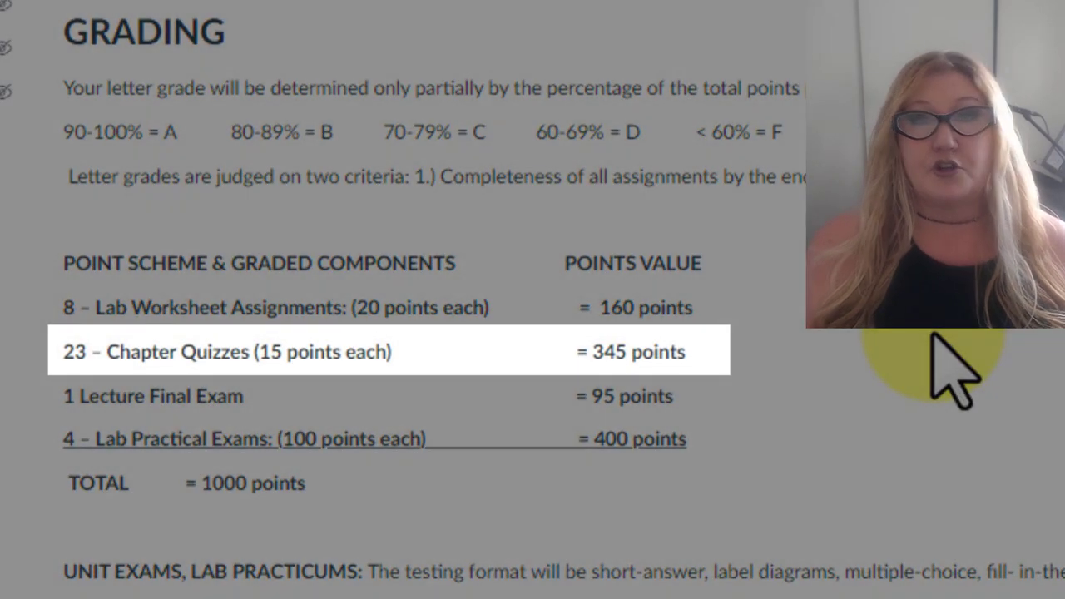